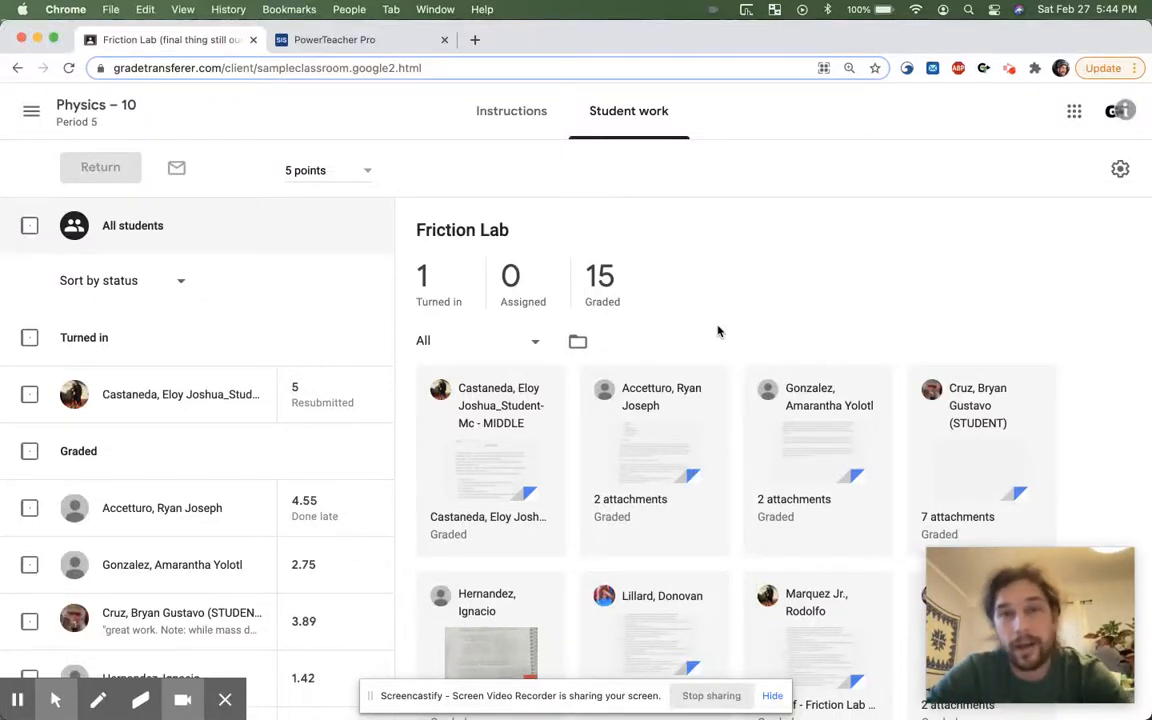
mouse_move(806, 384)
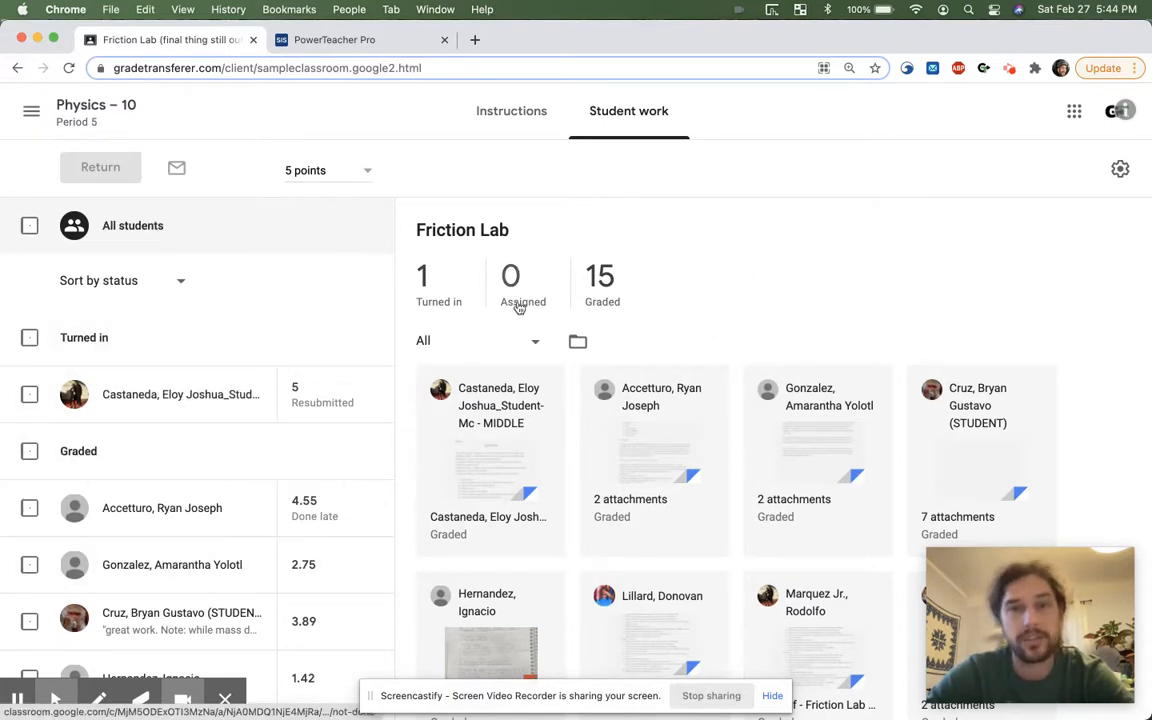
Step: Review the Friction Lab submissions in Classroom and return to the PowerTeacher Pro gradebook
left_click(336, 40)
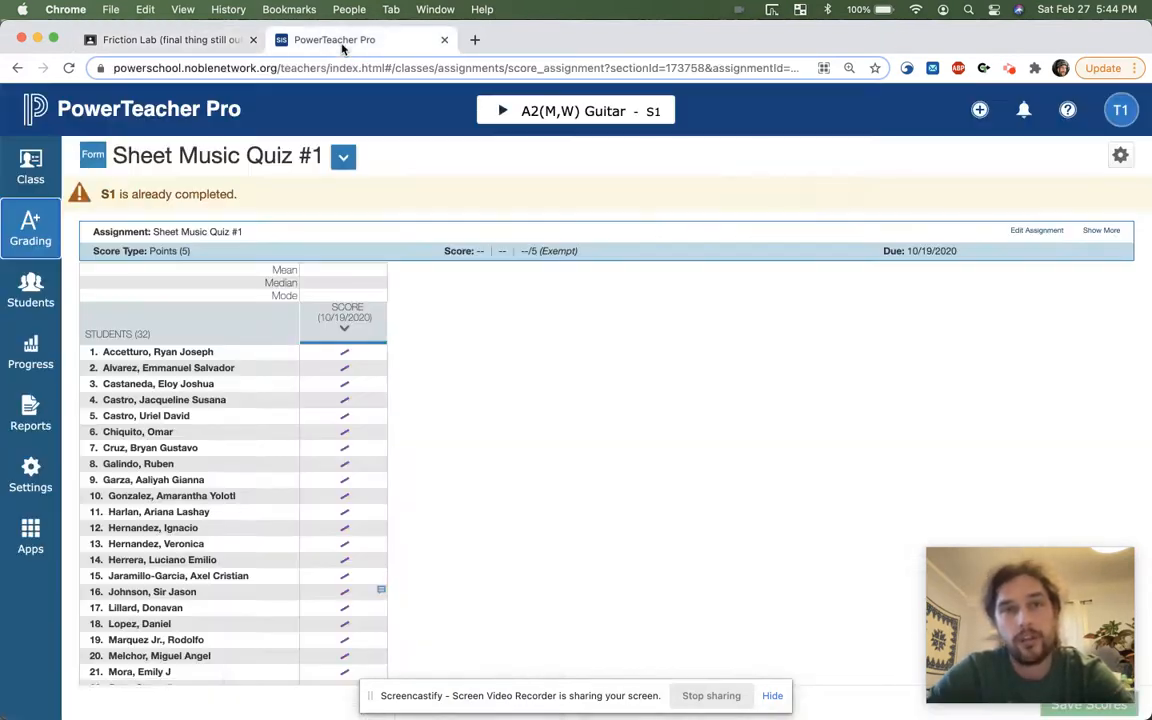
mouse_move(164, 40)
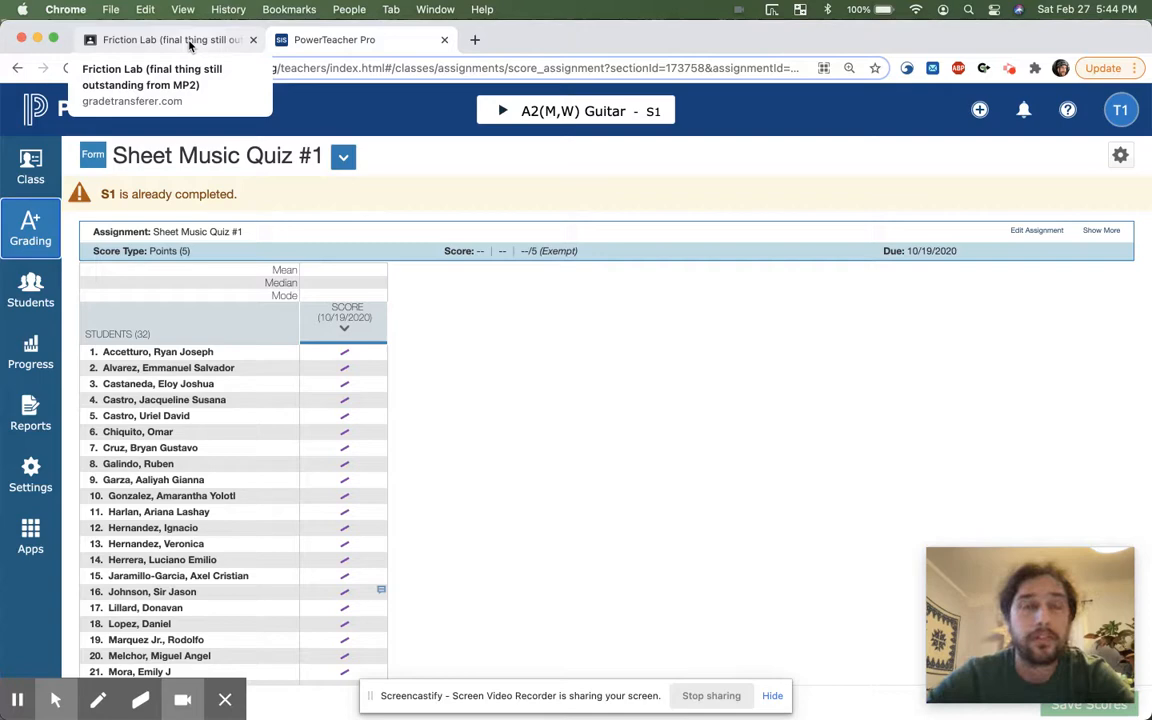
left_click(160, 40)
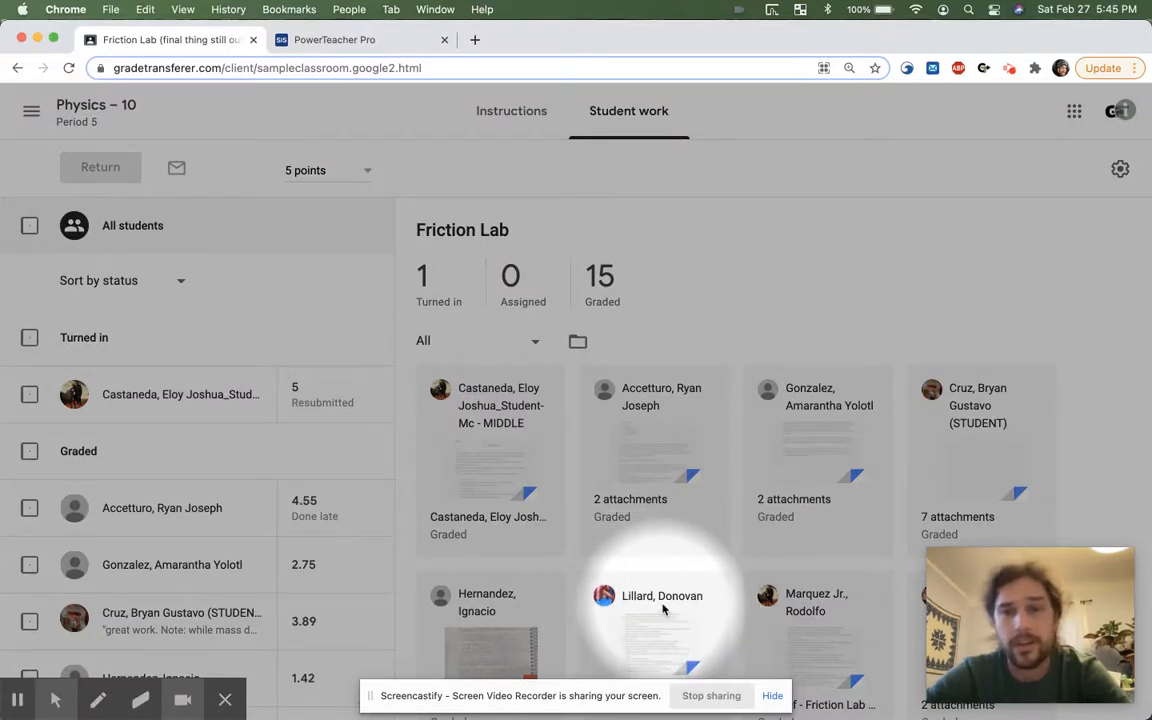
left_click(662, 596)
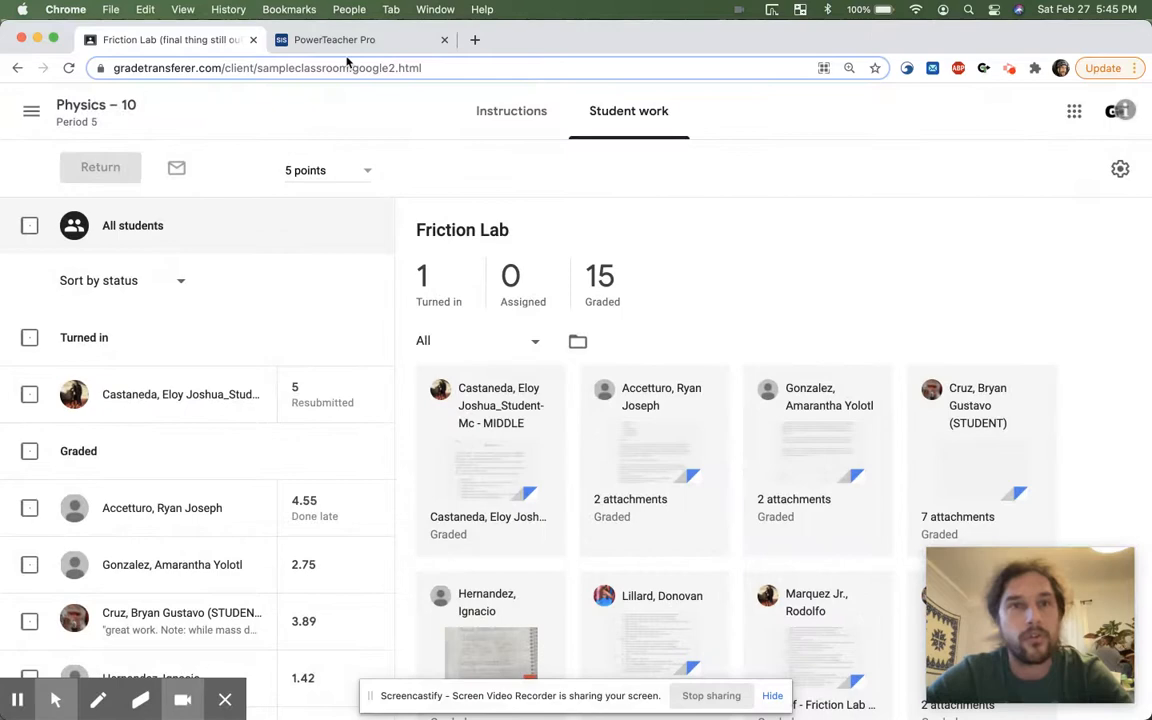
left_click(336, 40)
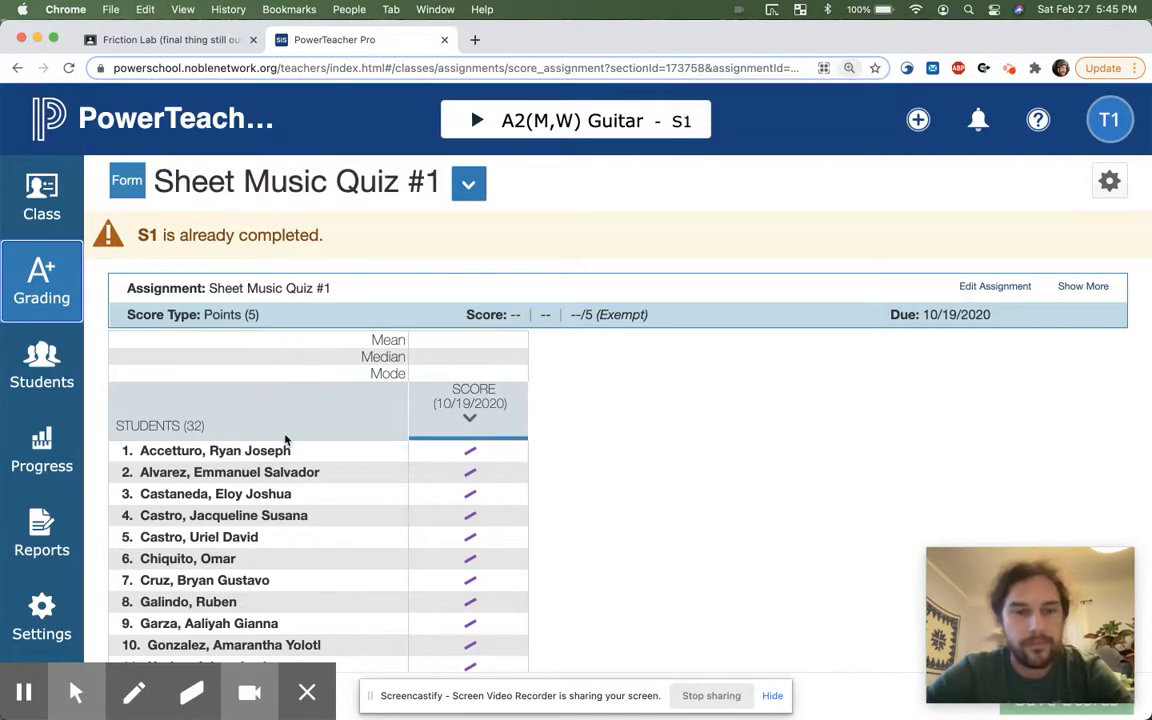
Step: Scroll the Sheet Music Quiz #1 roster down to Lillard, Donovan
scroll("down", 3)
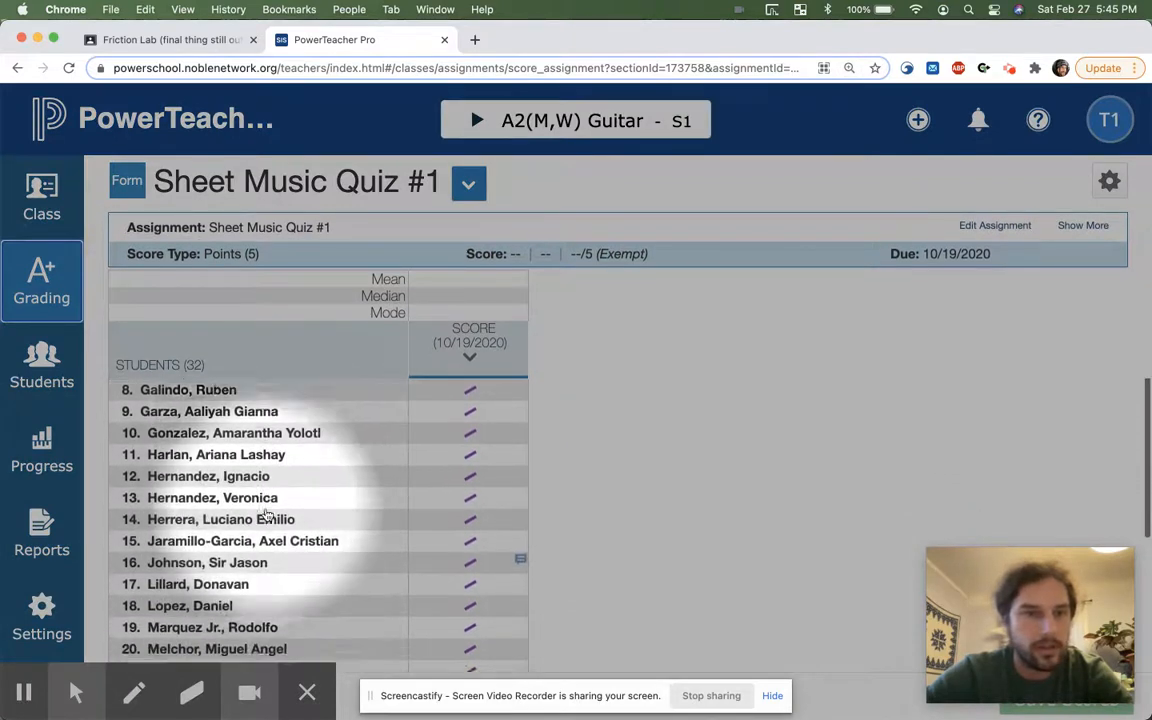
scroll("down", 3)
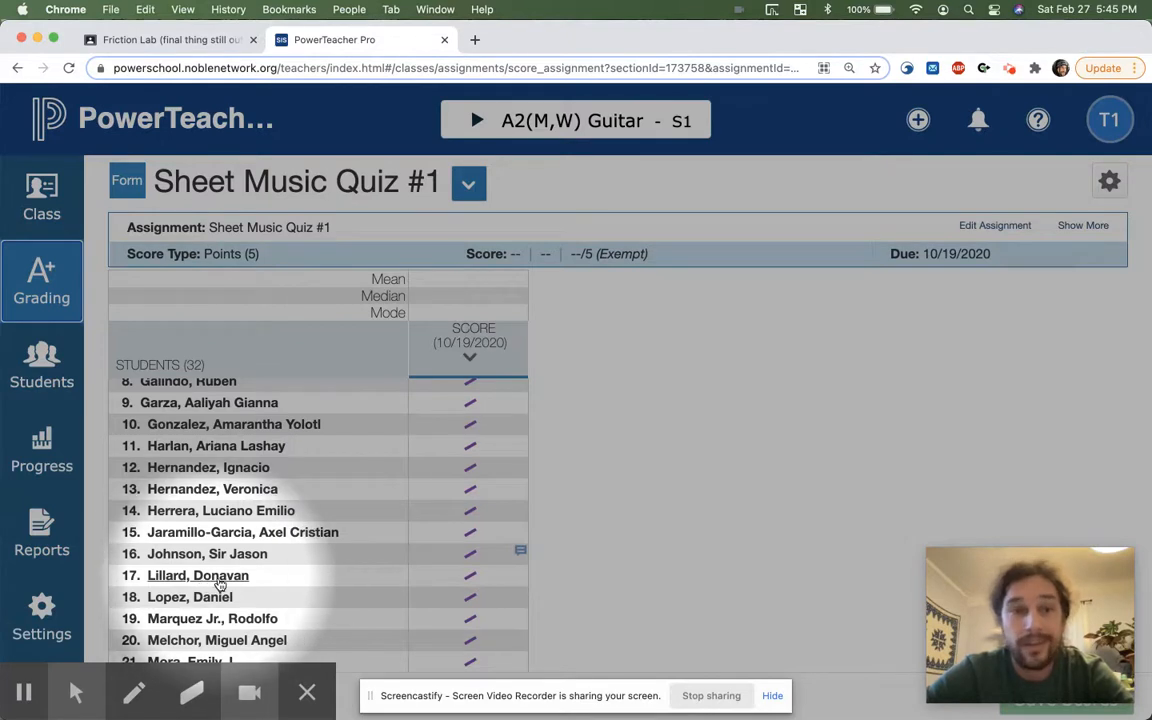
mouse_move(248, 588)
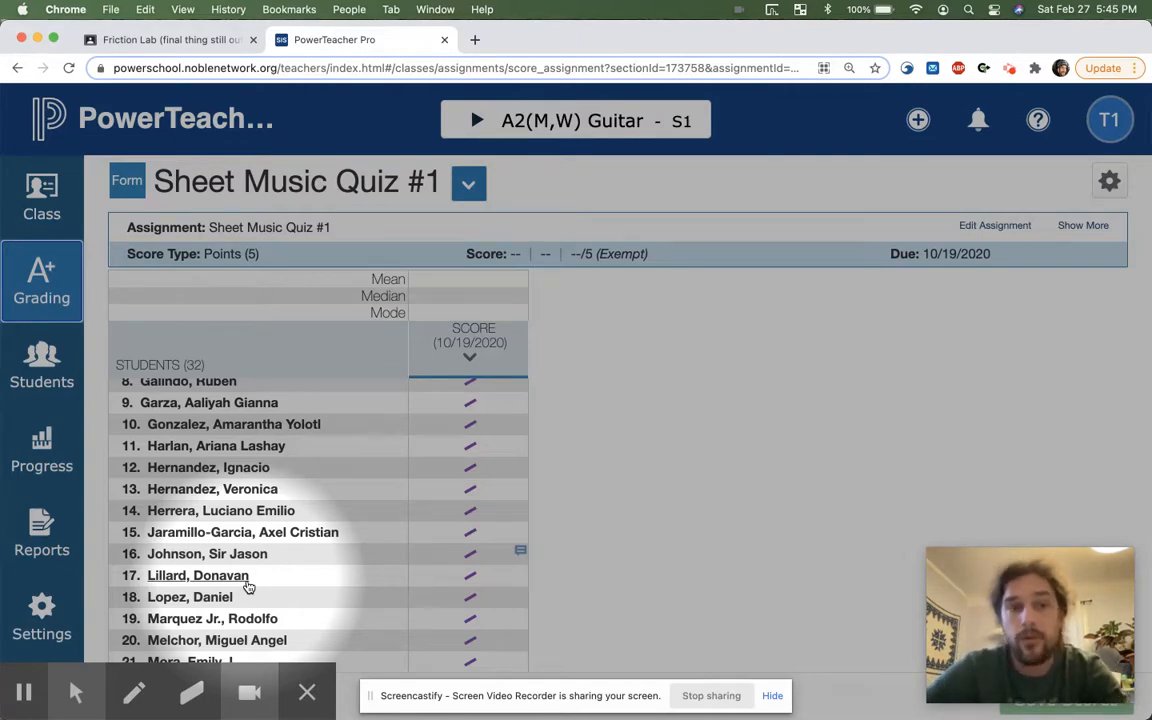
mouse_move(408, 390)
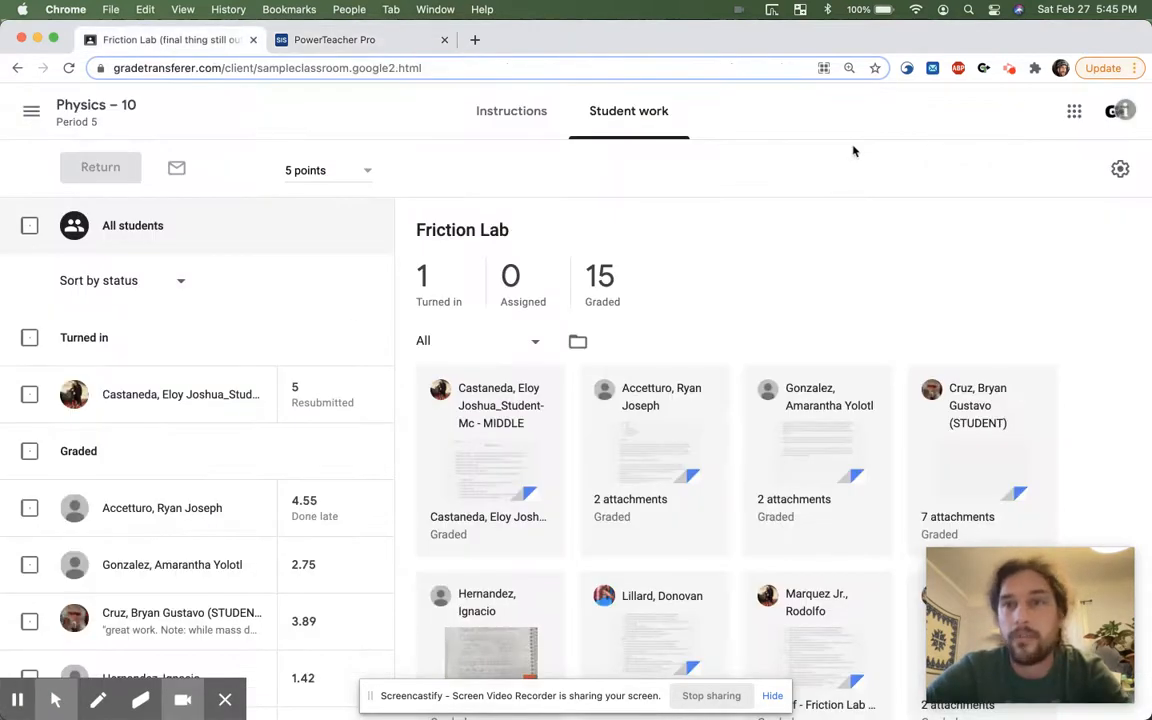
Step: Reach the Name Discrepancy Fixer's Individual Fixer in Grade Transfer's Advanced Settings
left_click(984, 68)
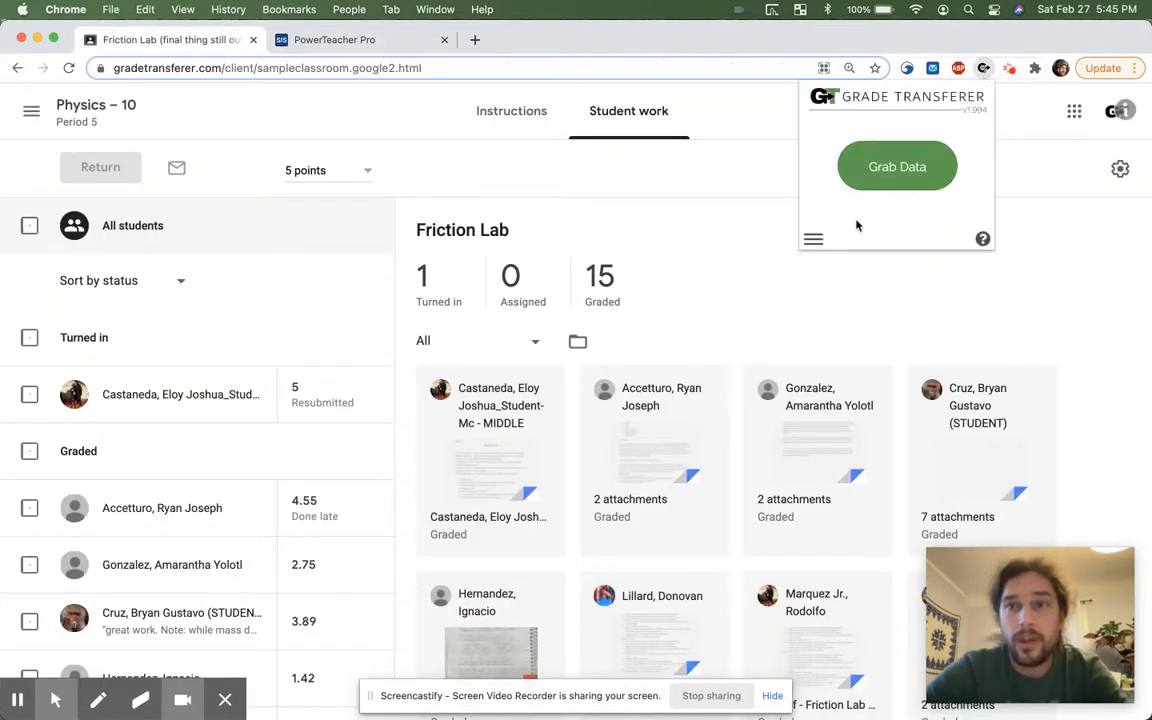
left_click(814, 240)
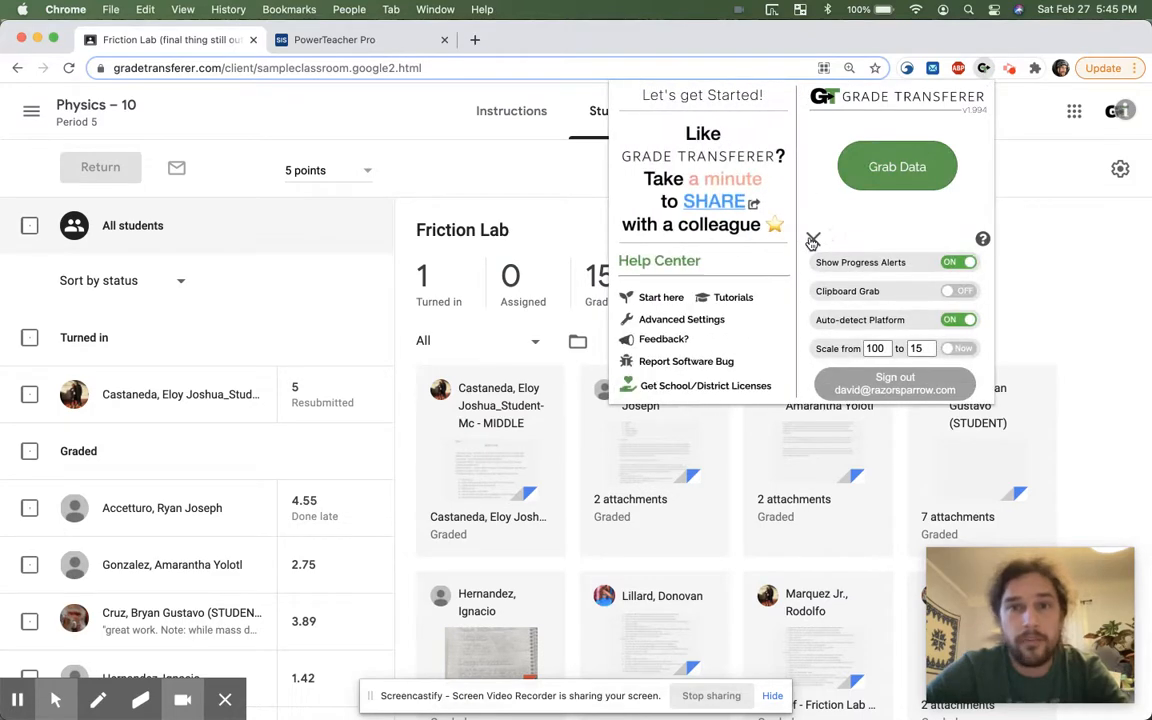
left_click(680, 320)
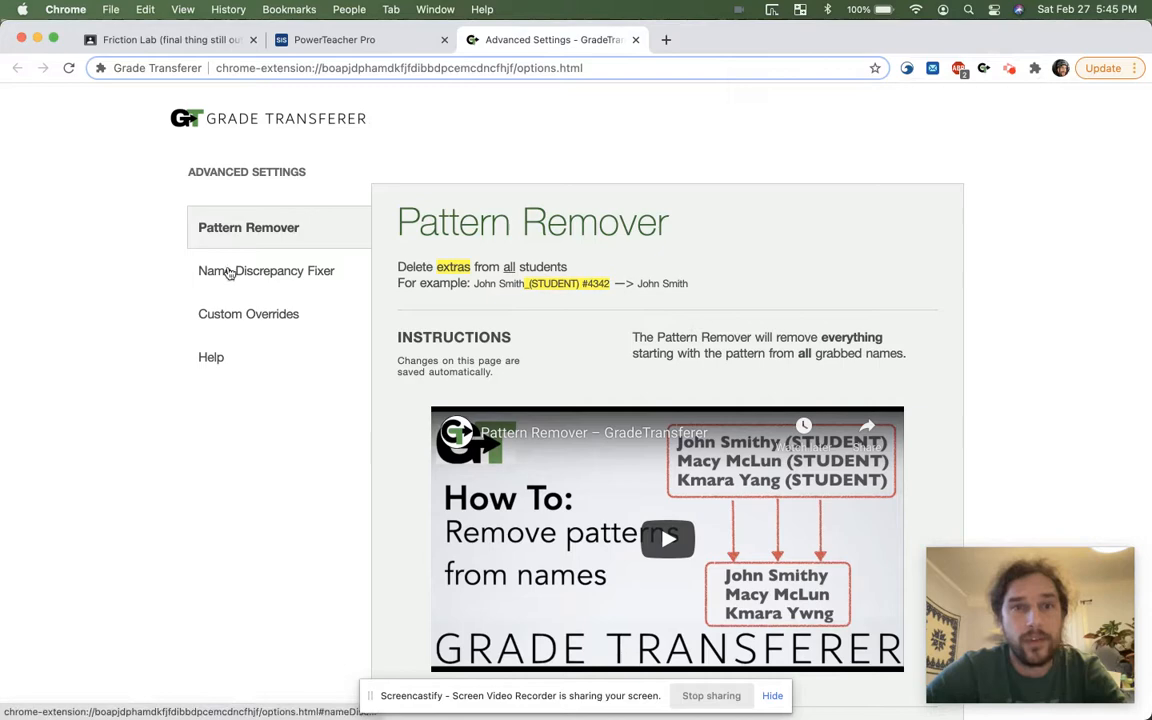
left_click(266, 270)
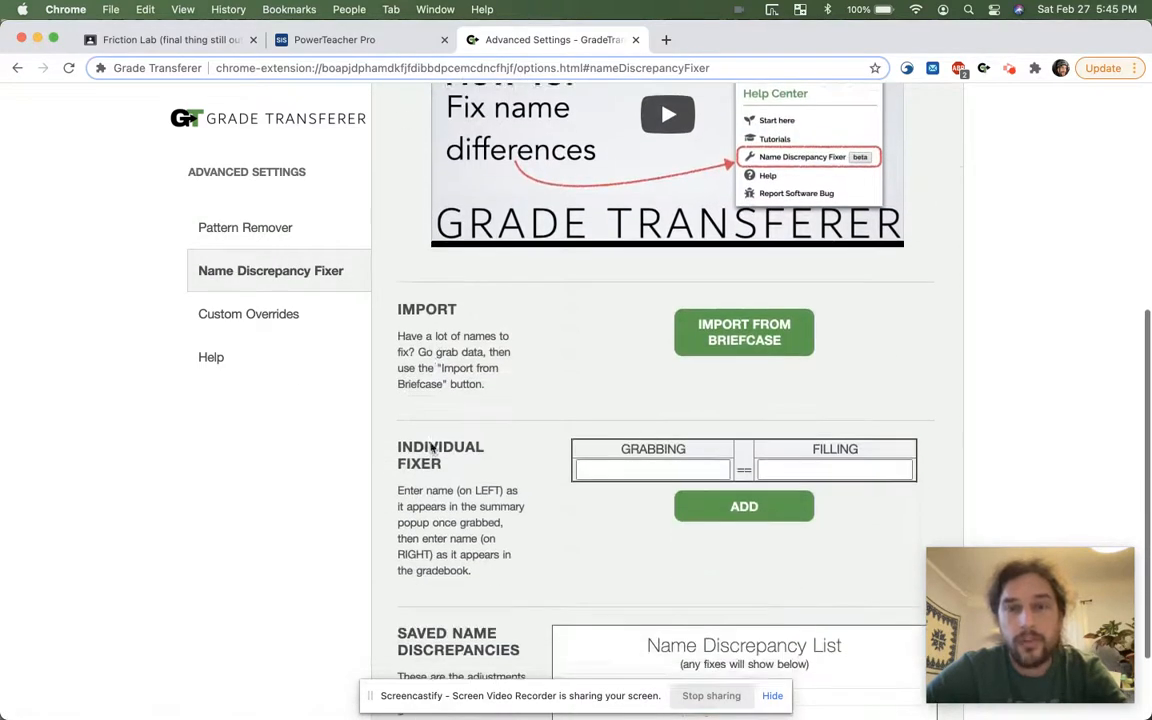
scroll("down", 3)
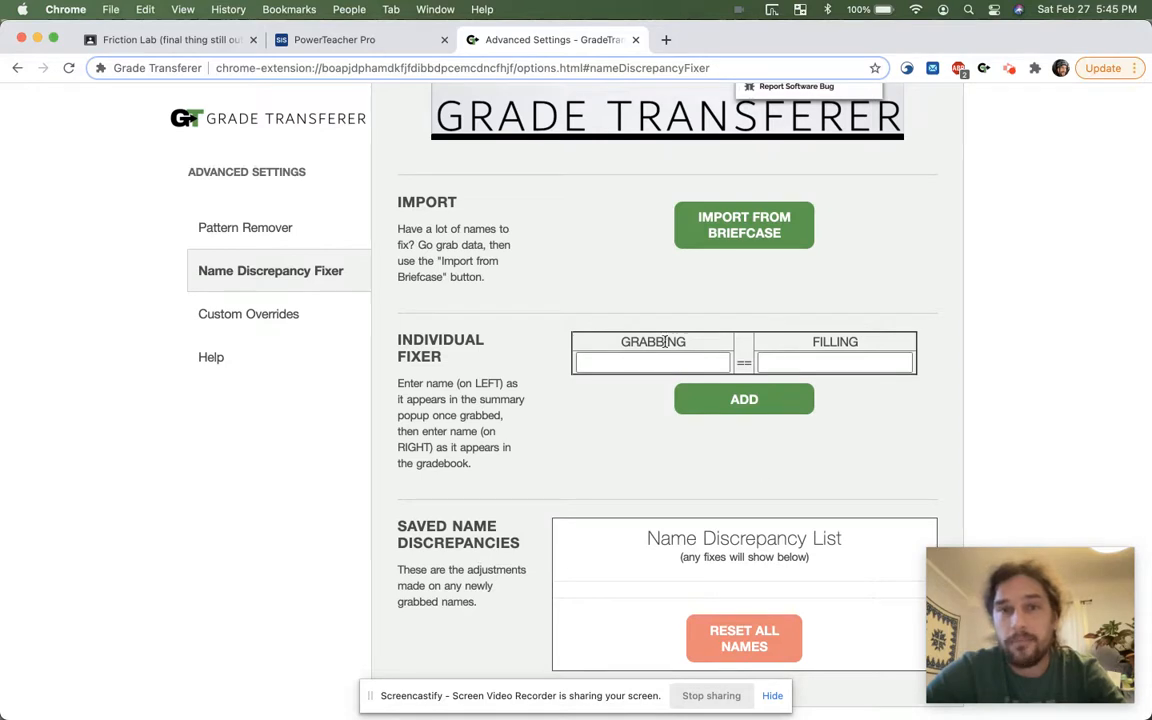
mouse_move(684, 576)
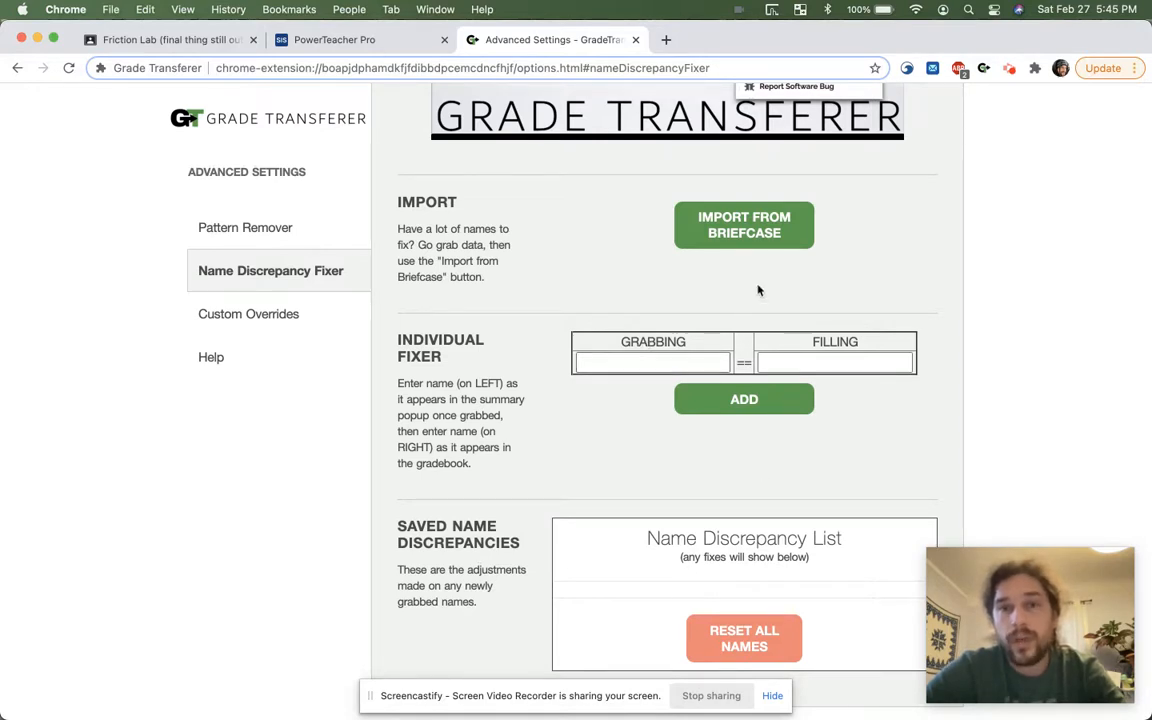
mouse_move(702, 204)
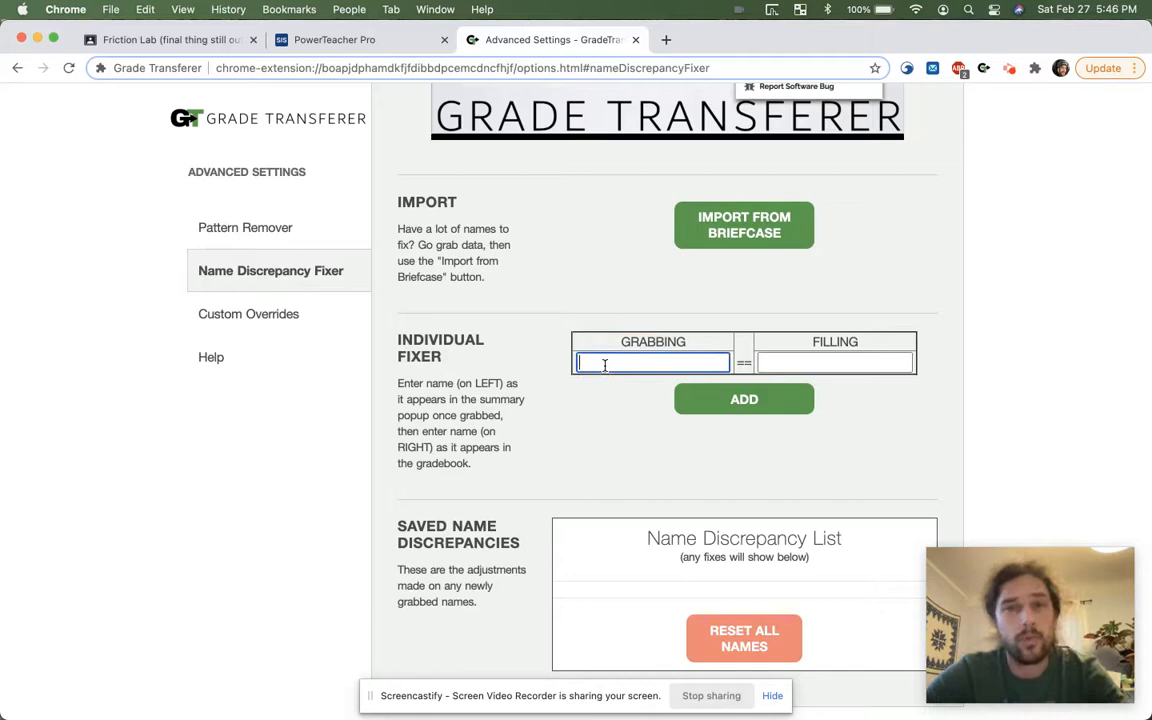
left_click(160, 40)
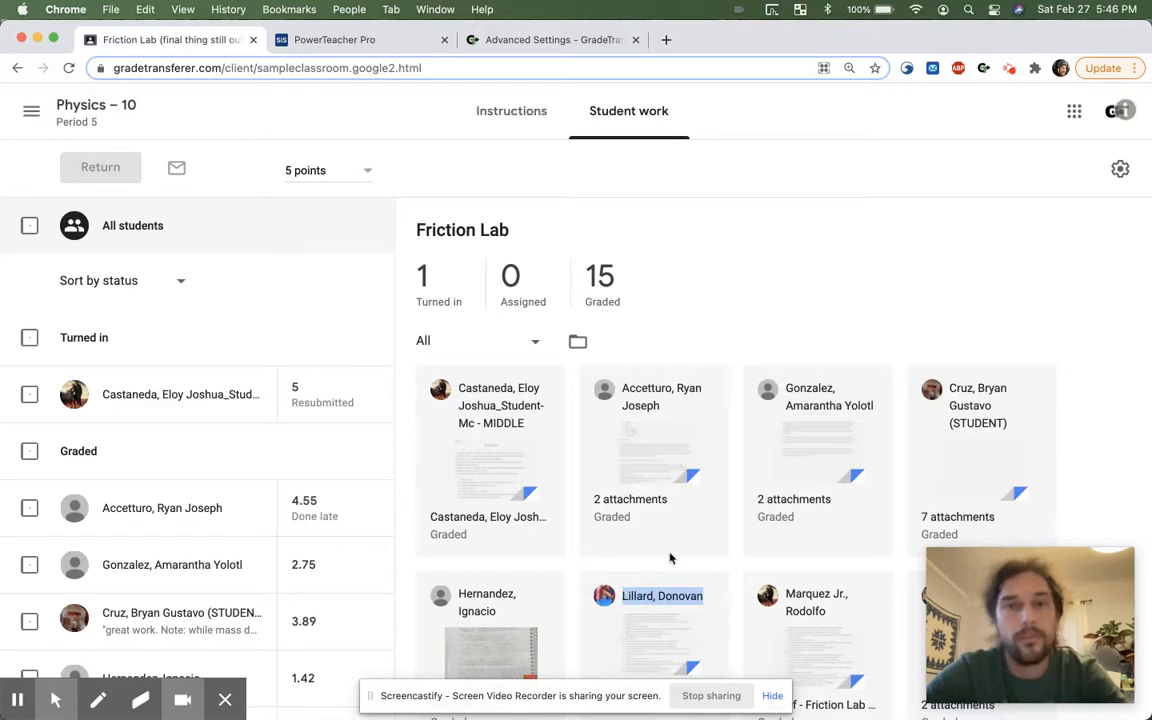
left_click(552, 40)
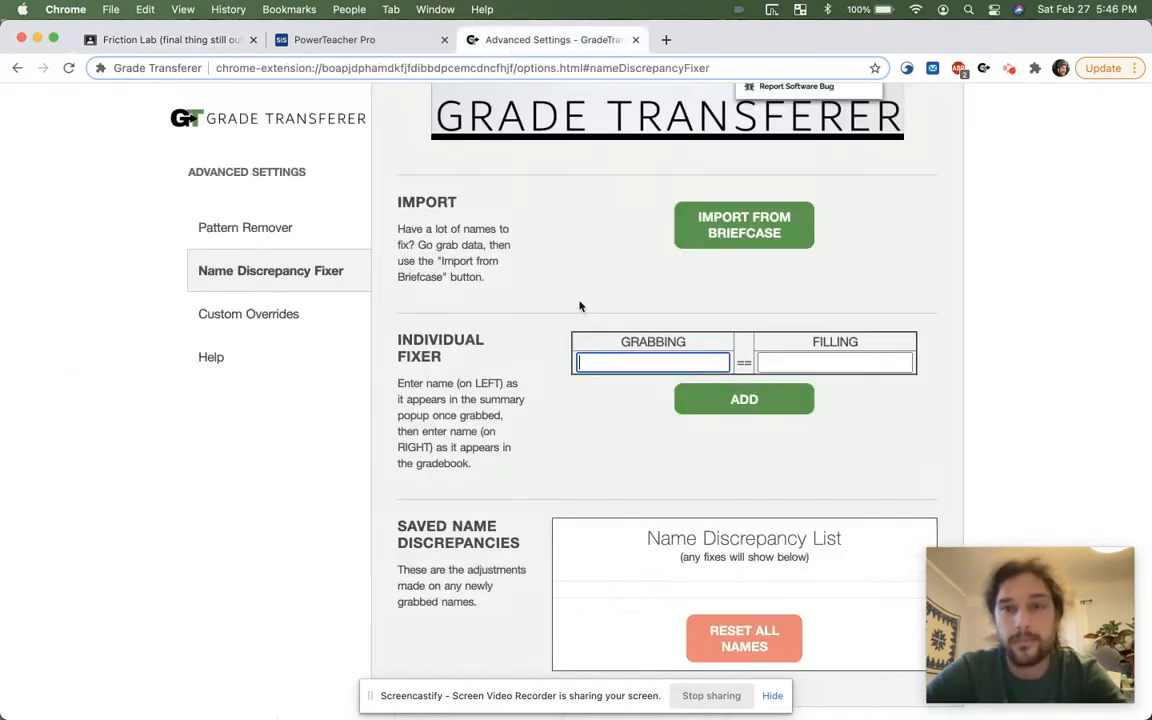
type("Lillard, Donovan")
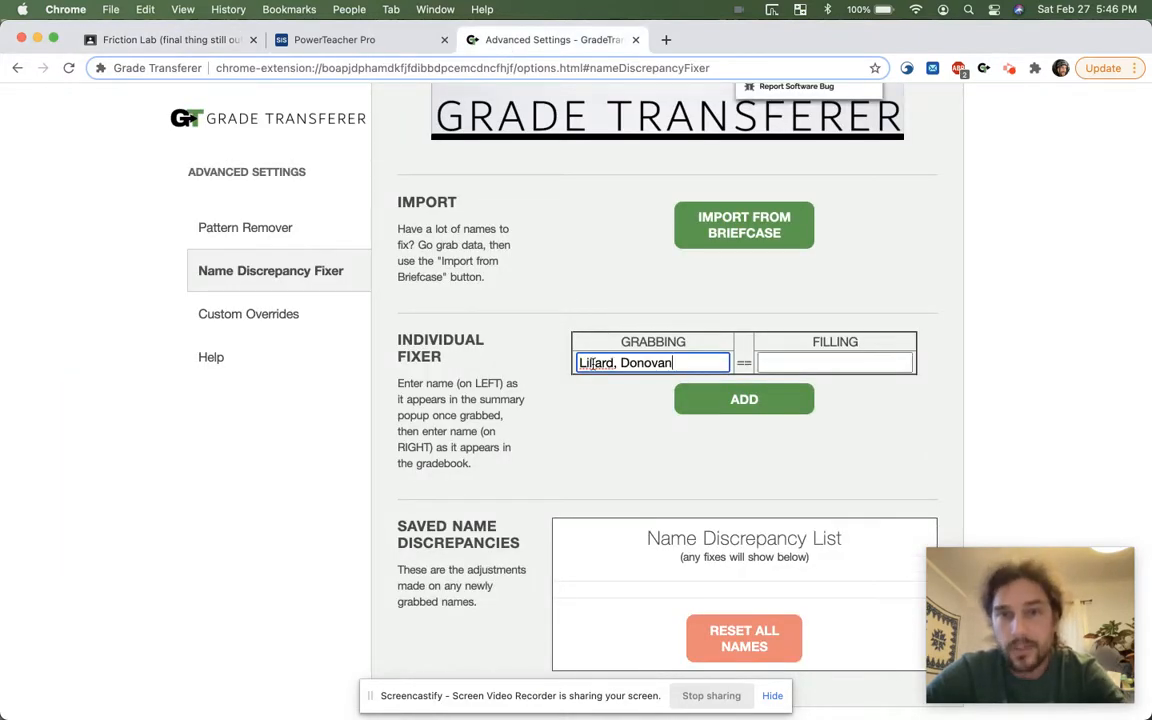
left_click(834, 362)
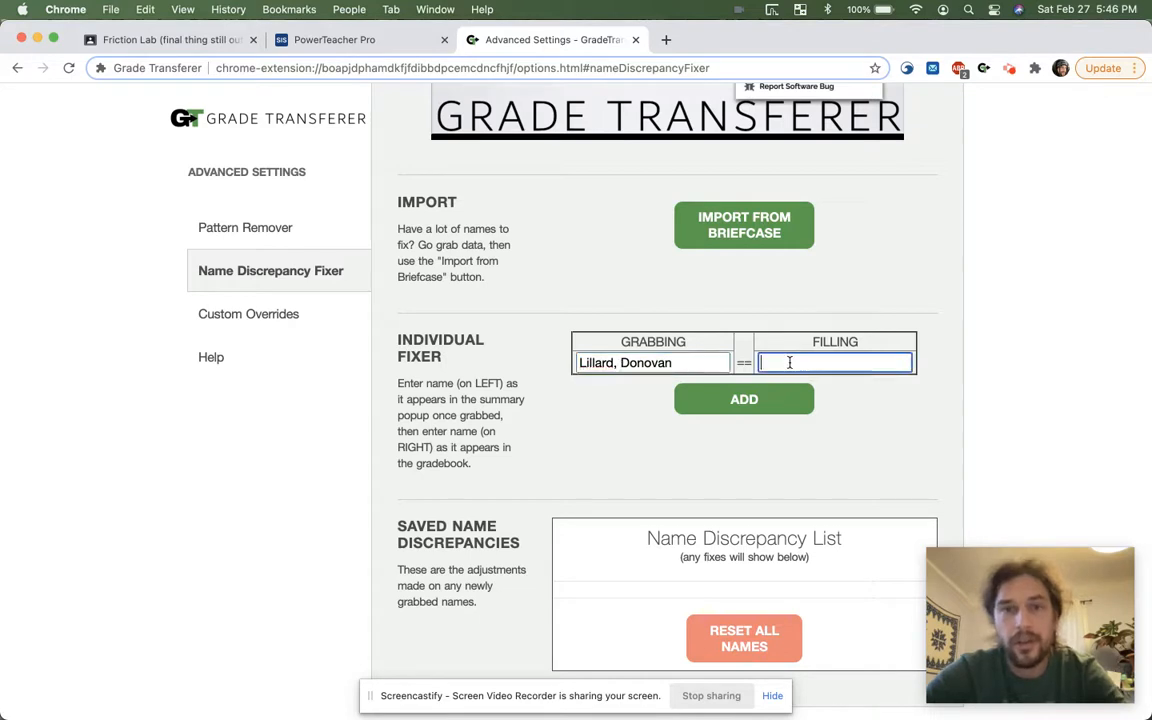
type("Lillard, Donovan")
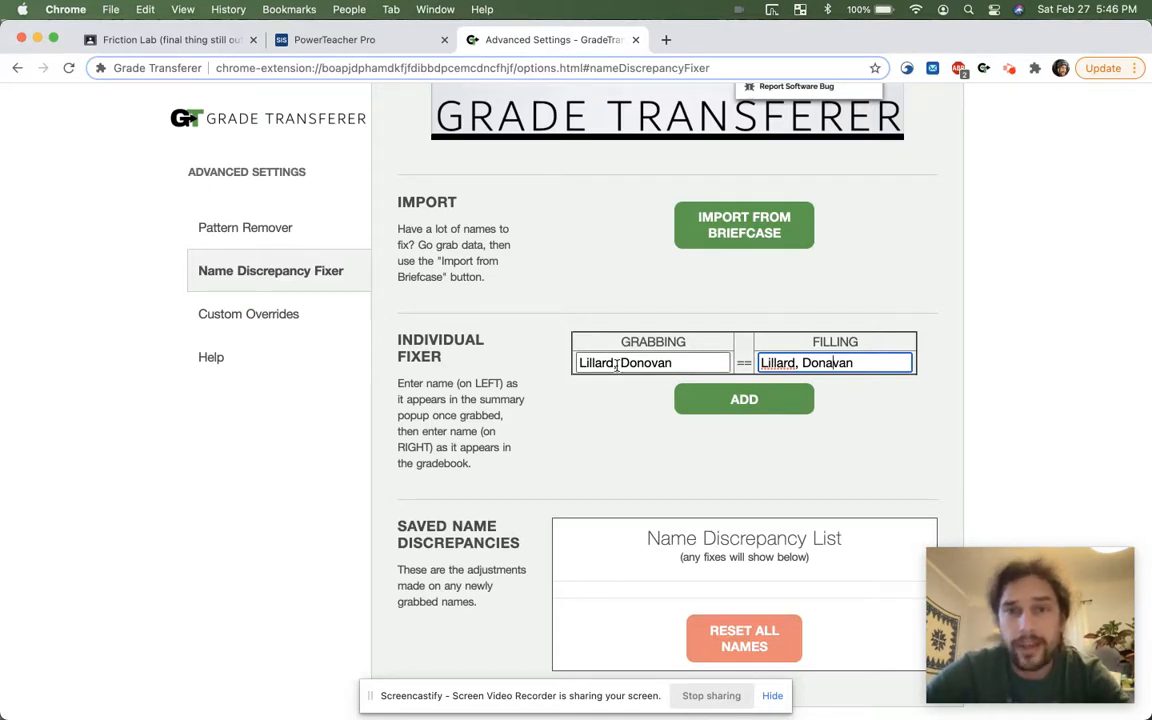
left_click(652, 362)
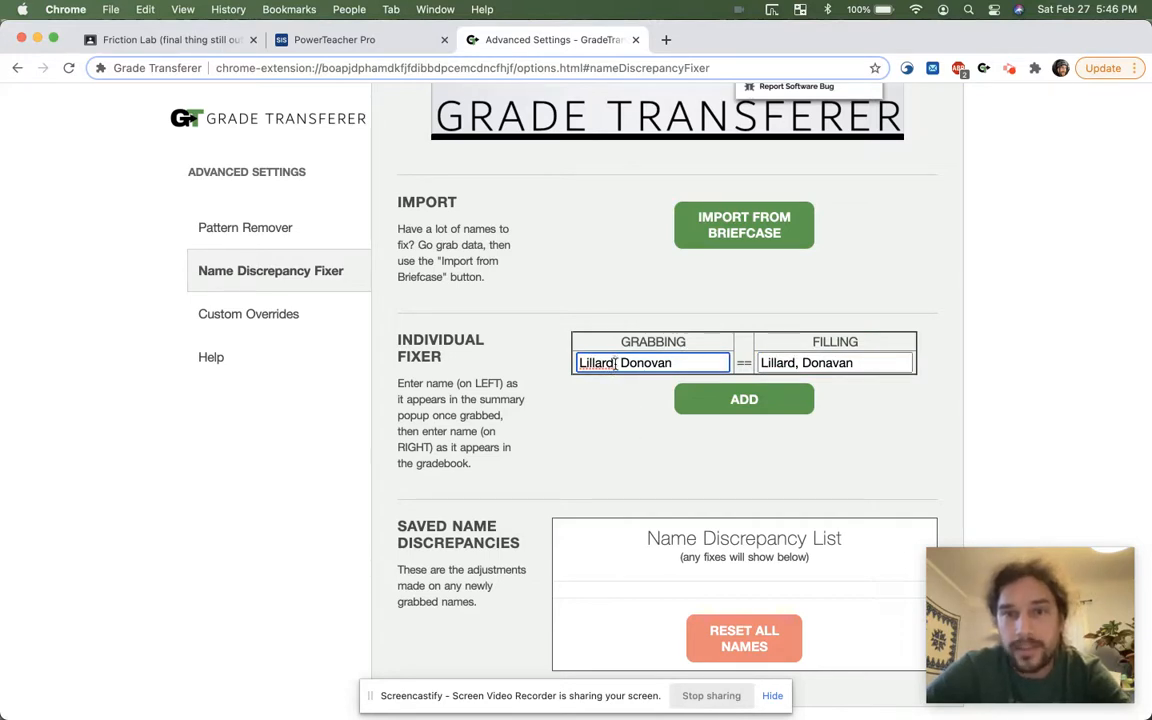
mouse_move(612, 418)
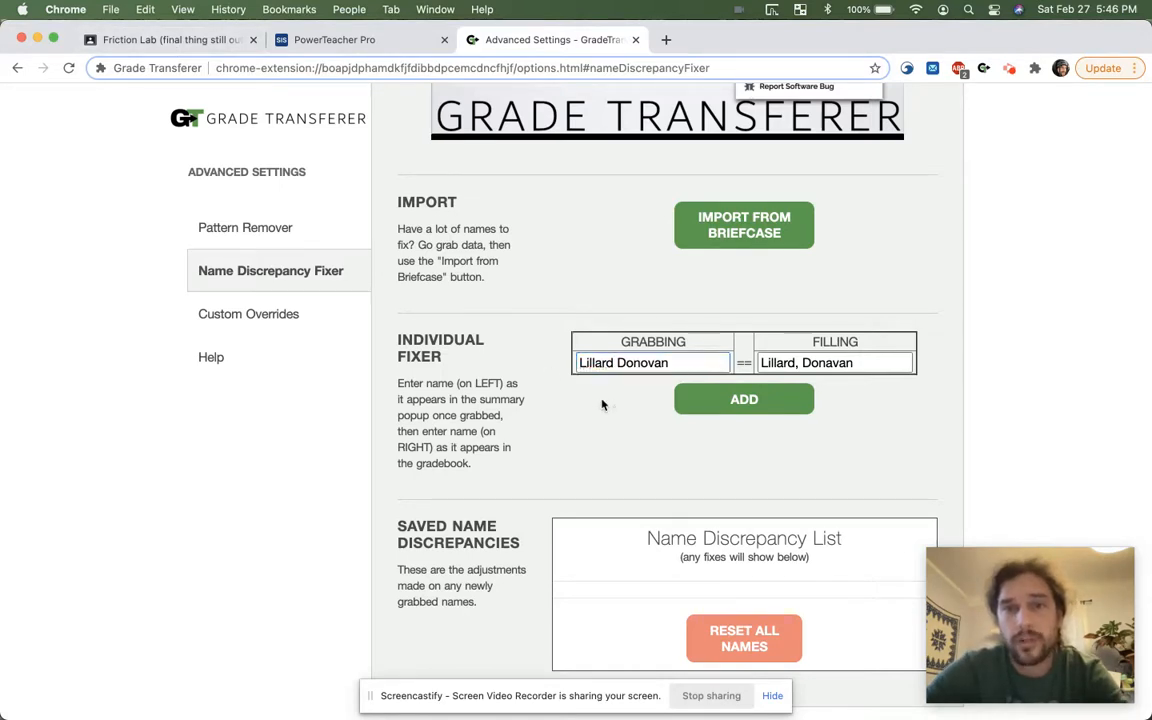
mouse_move(650, 412)
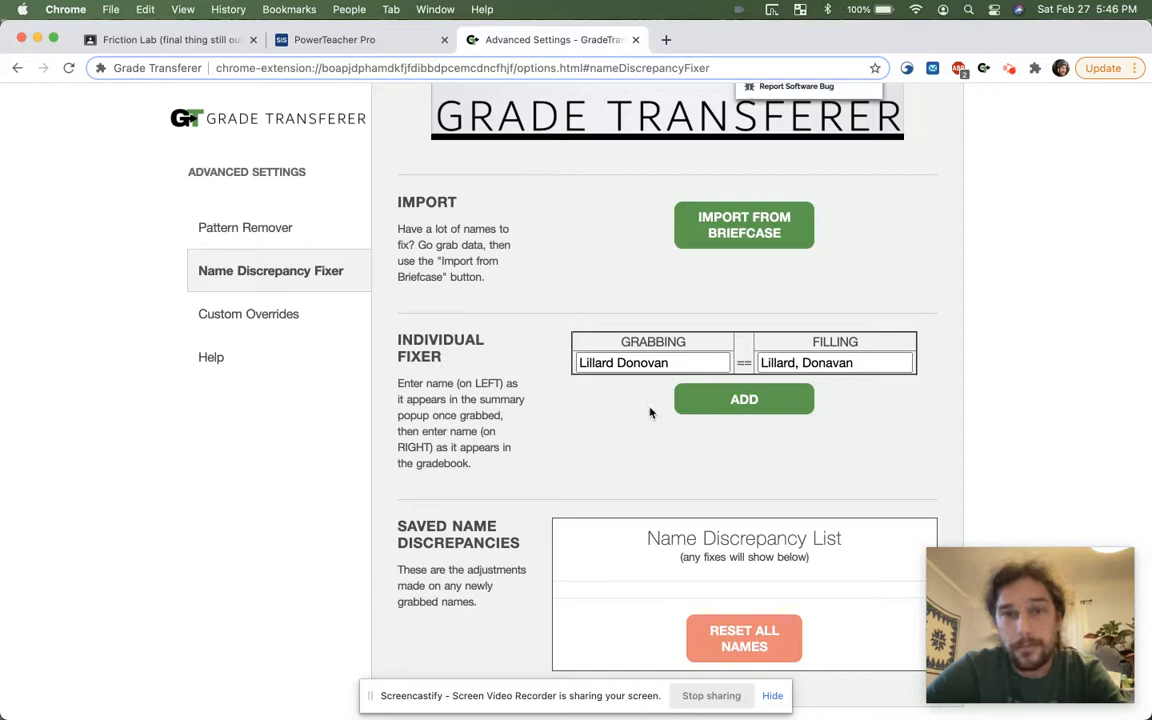
mouse_move(632, 380)
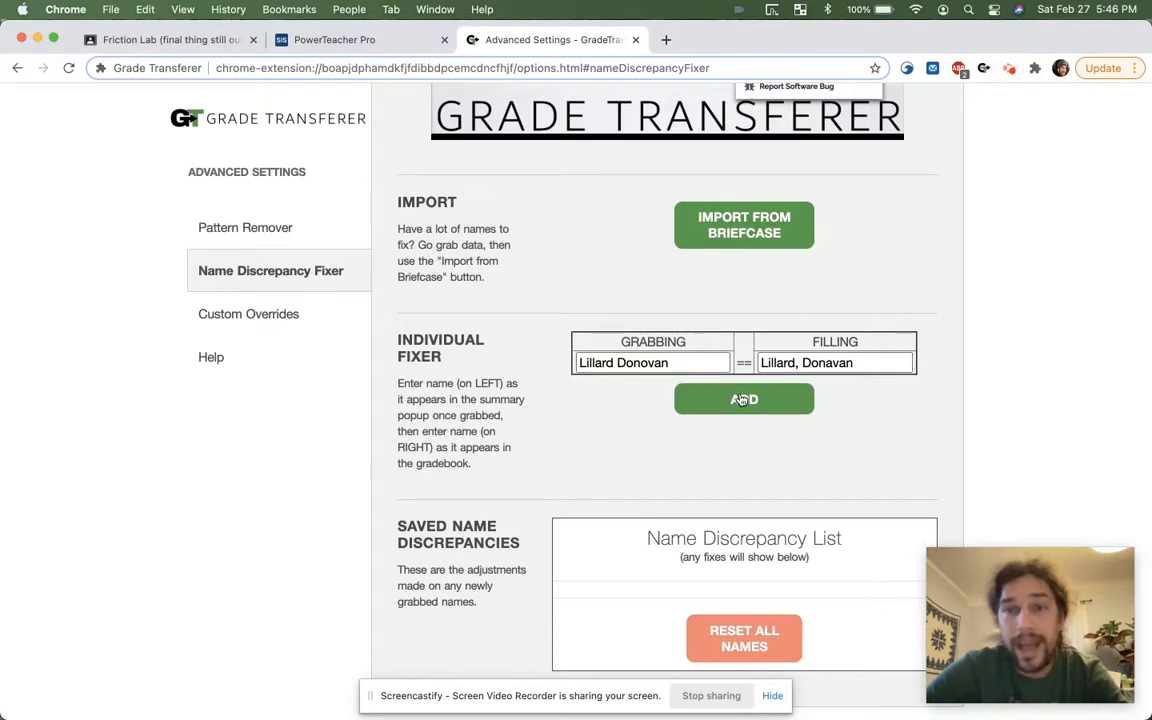
left_click(744, 400)
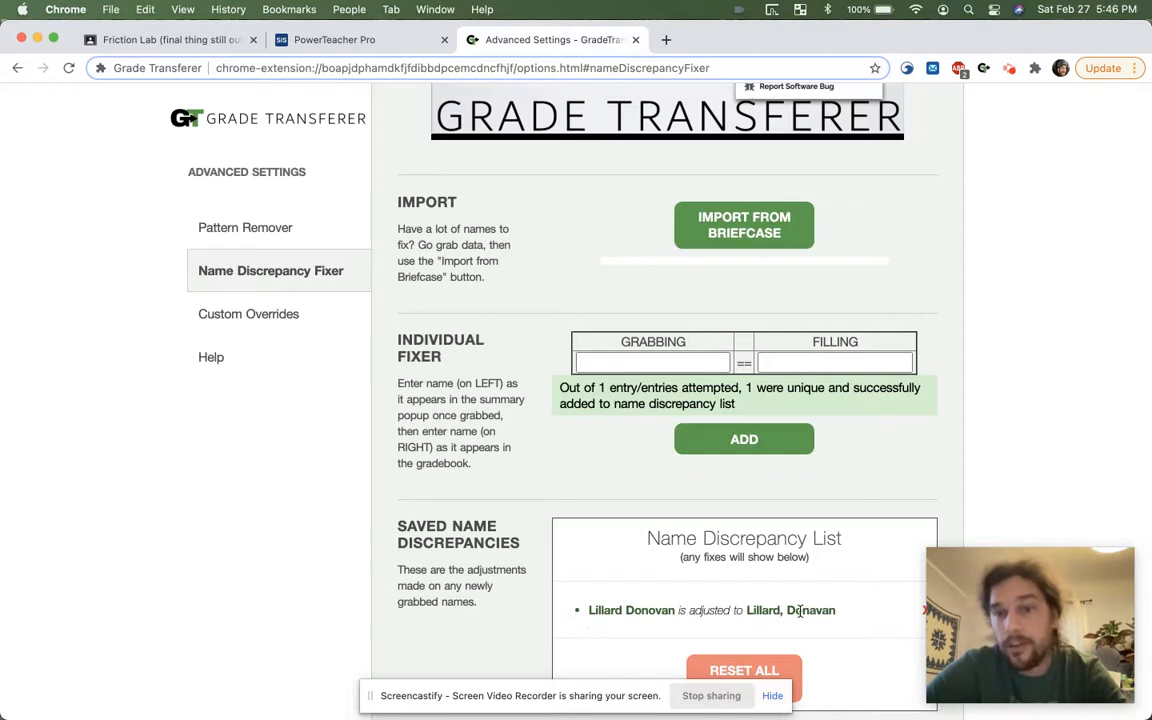
mouse_move(144, 48)
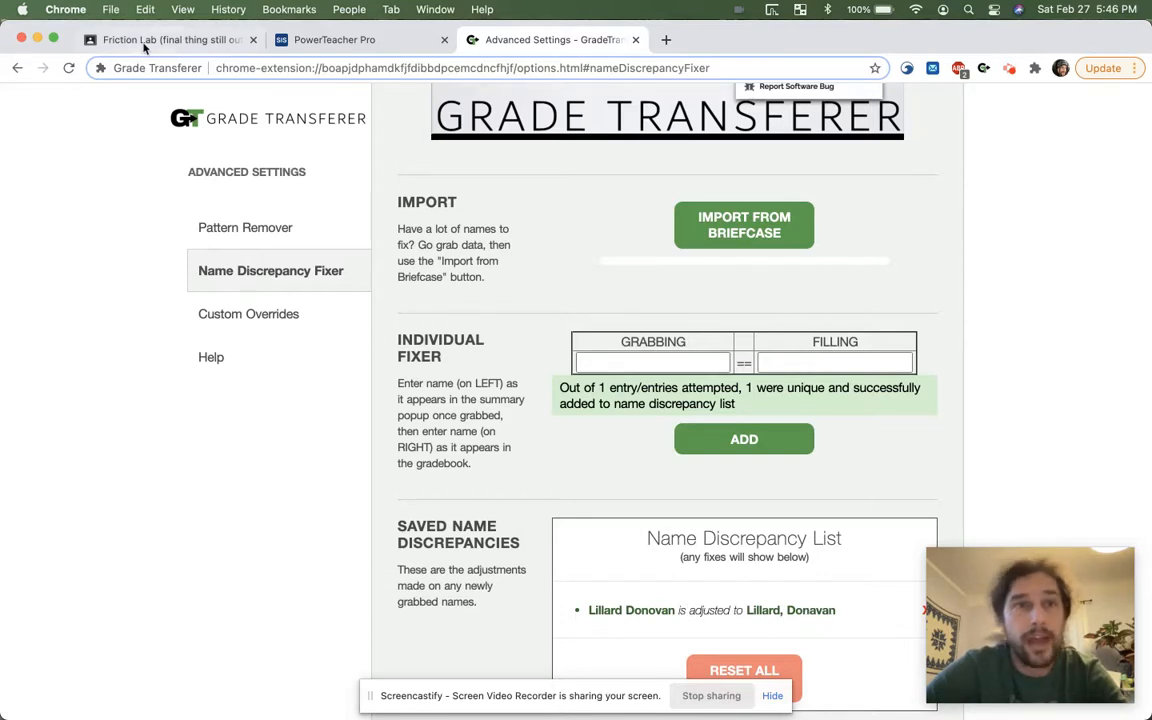
left_click(170, 40)
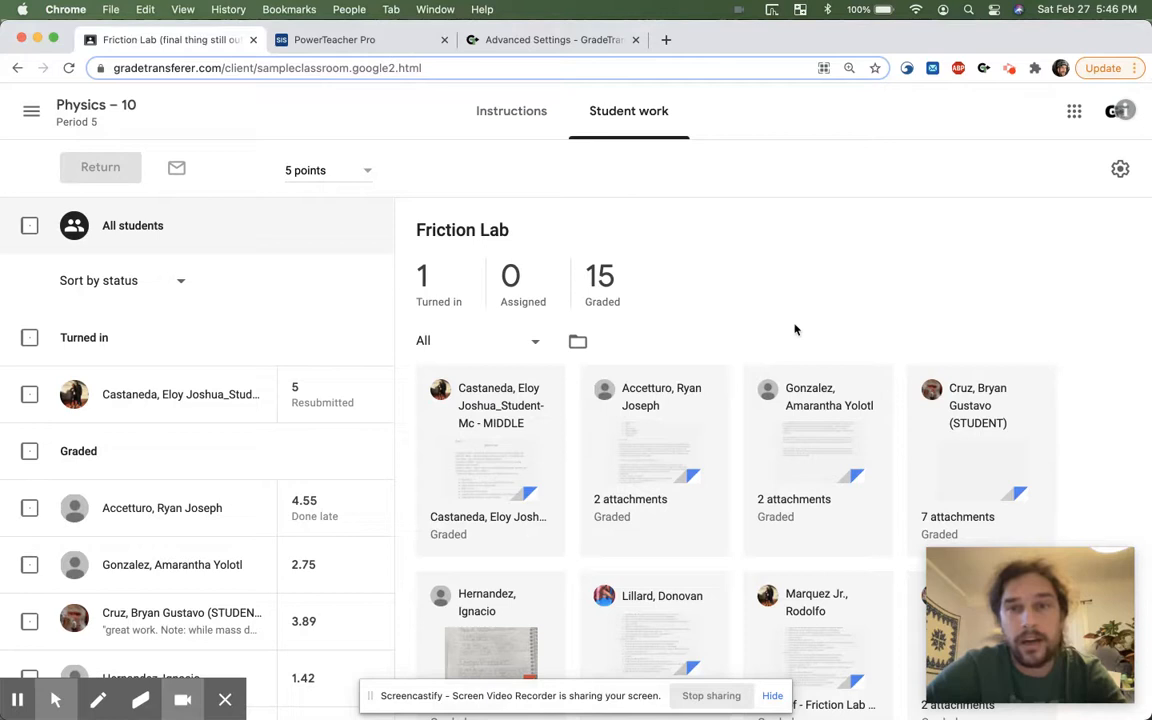
mouse_move(676, 600)
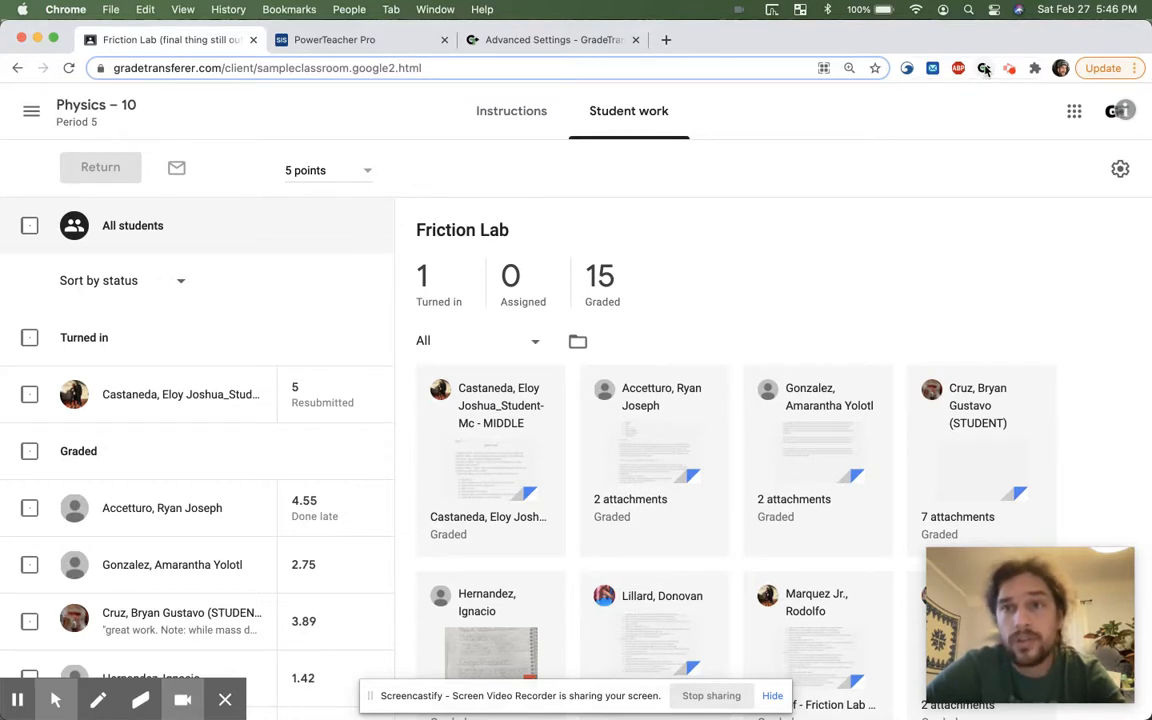
Step: Grab the Friction Lab grades for 16 students with Grade Transfer
left_click(984, 68)
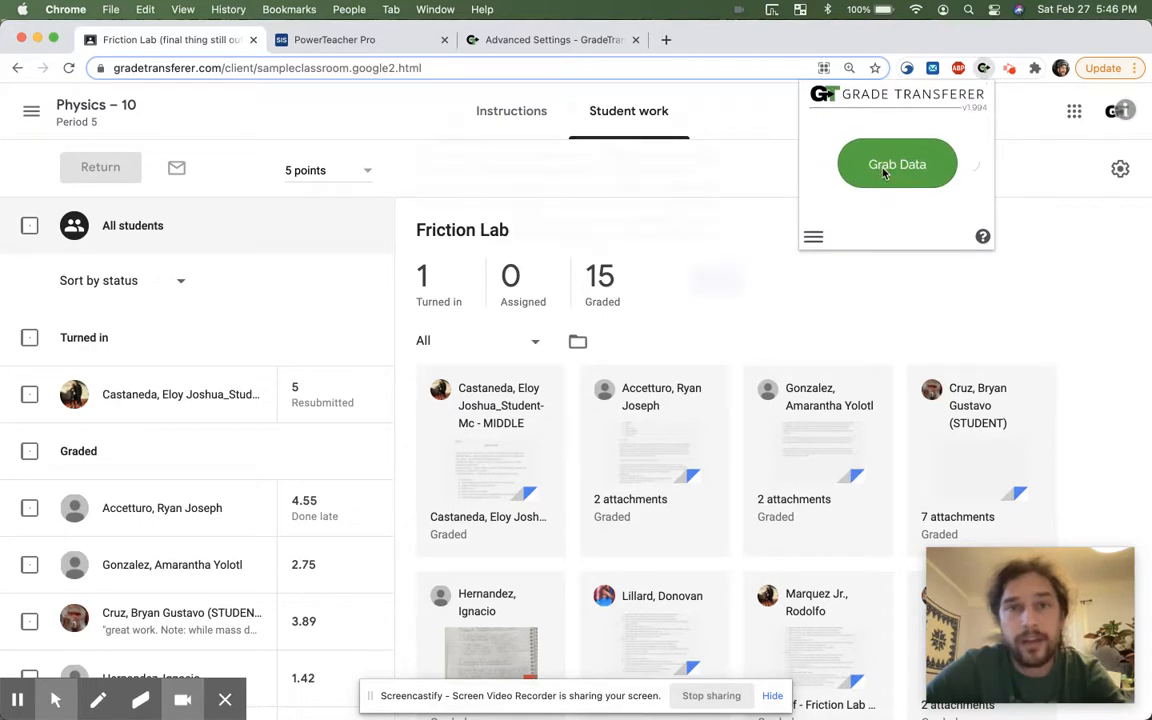
left_click(896, 164)
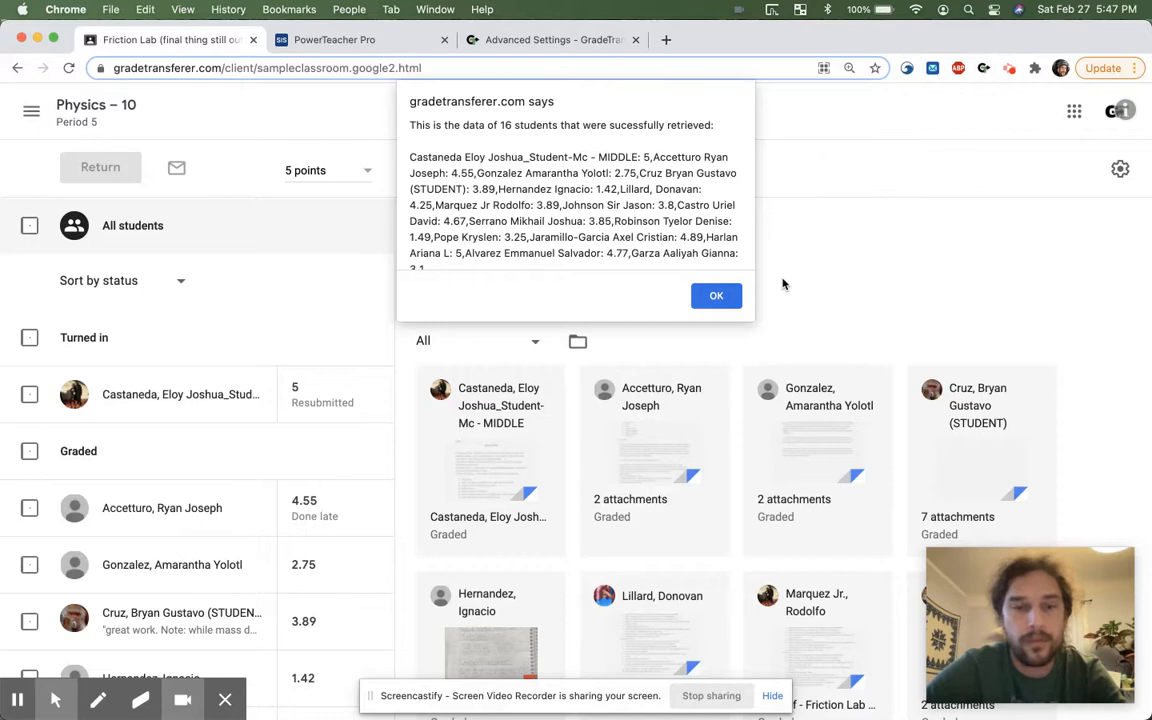
mouse_move(624, 224)
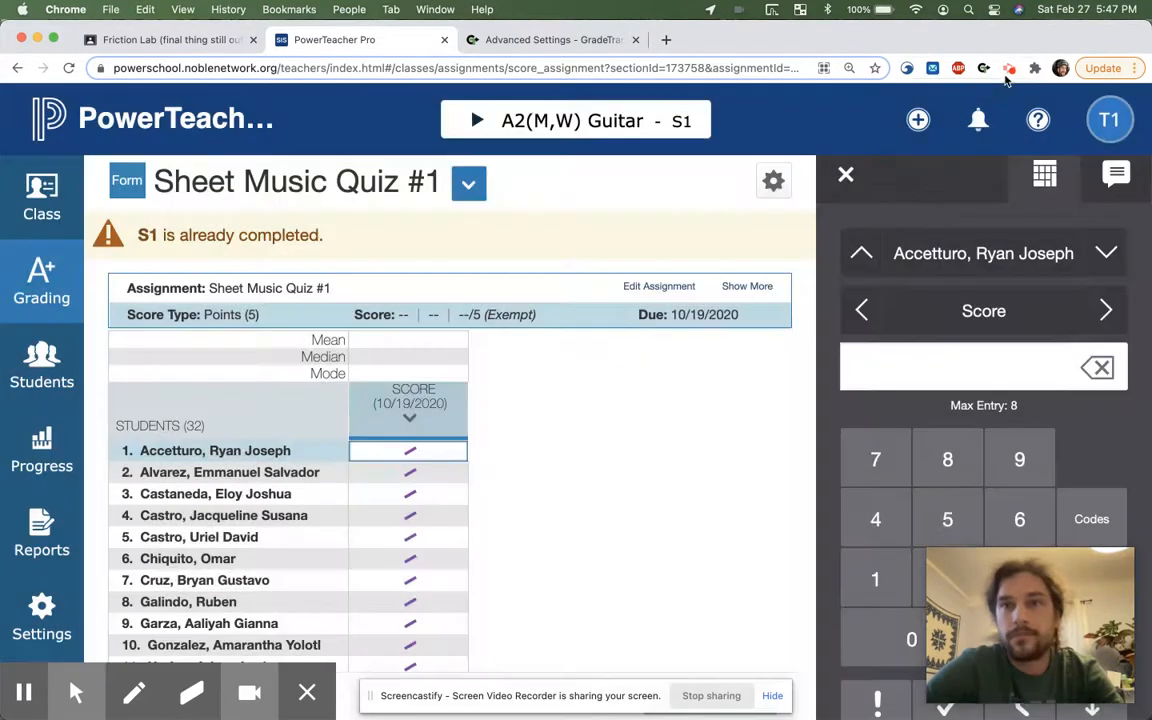
Step: Fill the 13 grabbed scores into Sheet Music Quiz #1 and dismiss the summary
left_click(984, 68)
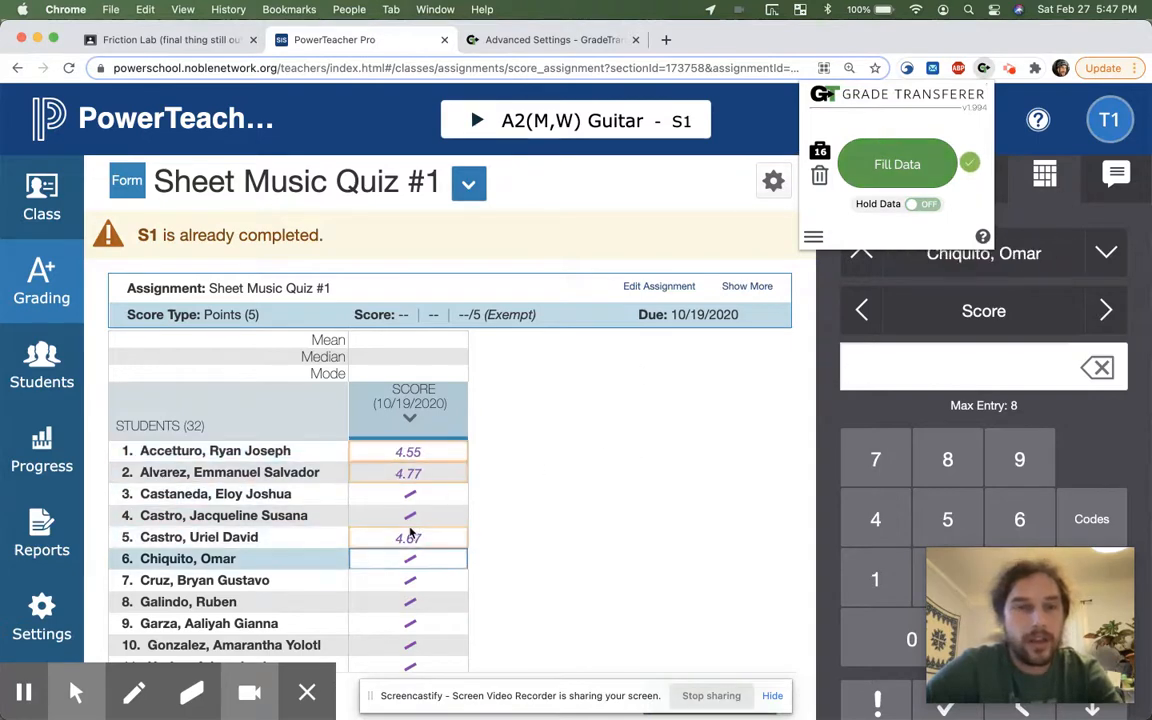
scroll("down", 3)
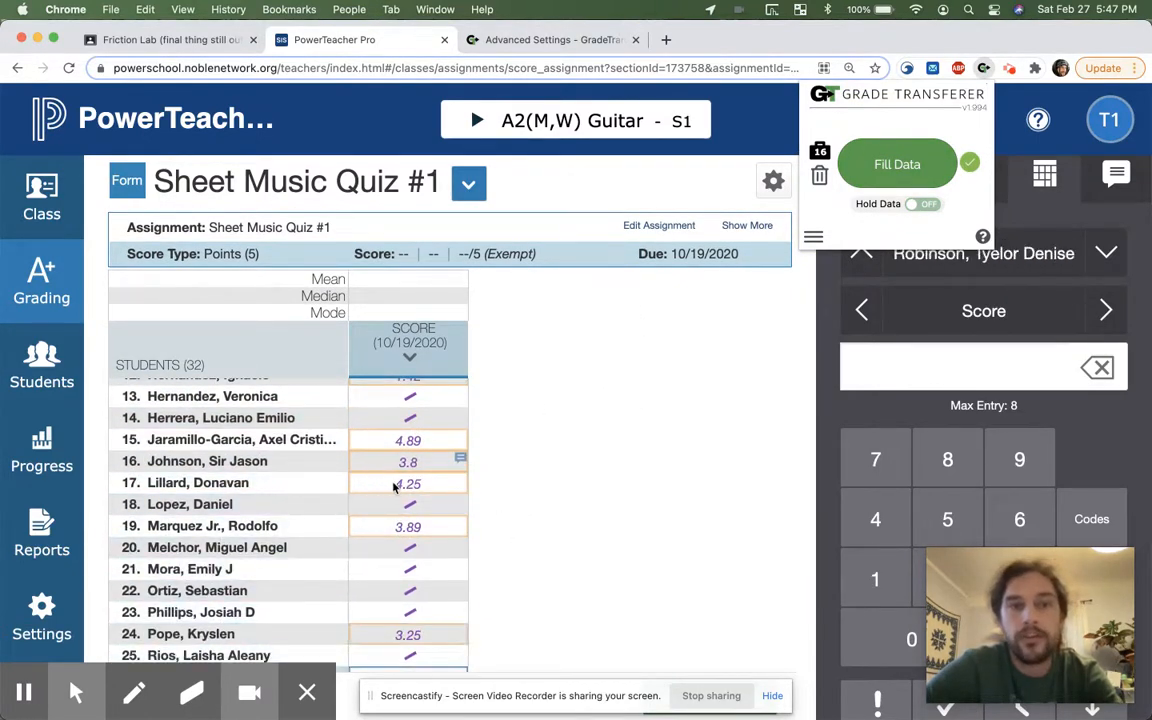
left_click(896, 164)
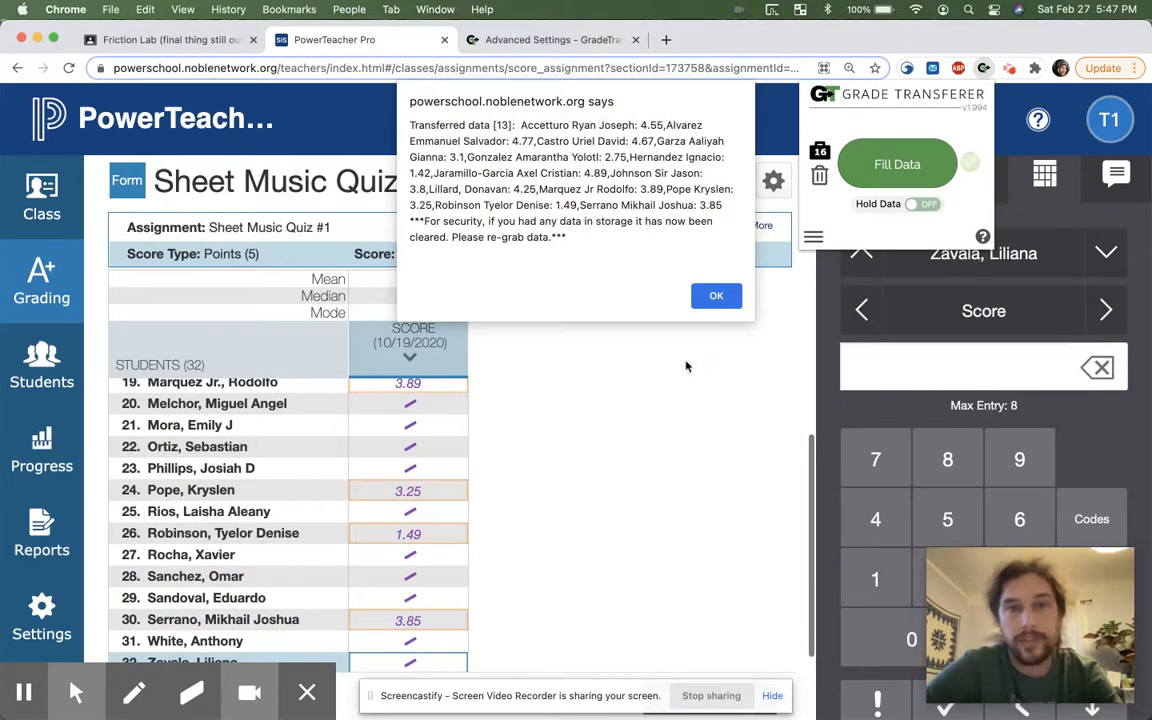
left_click(716, 296)
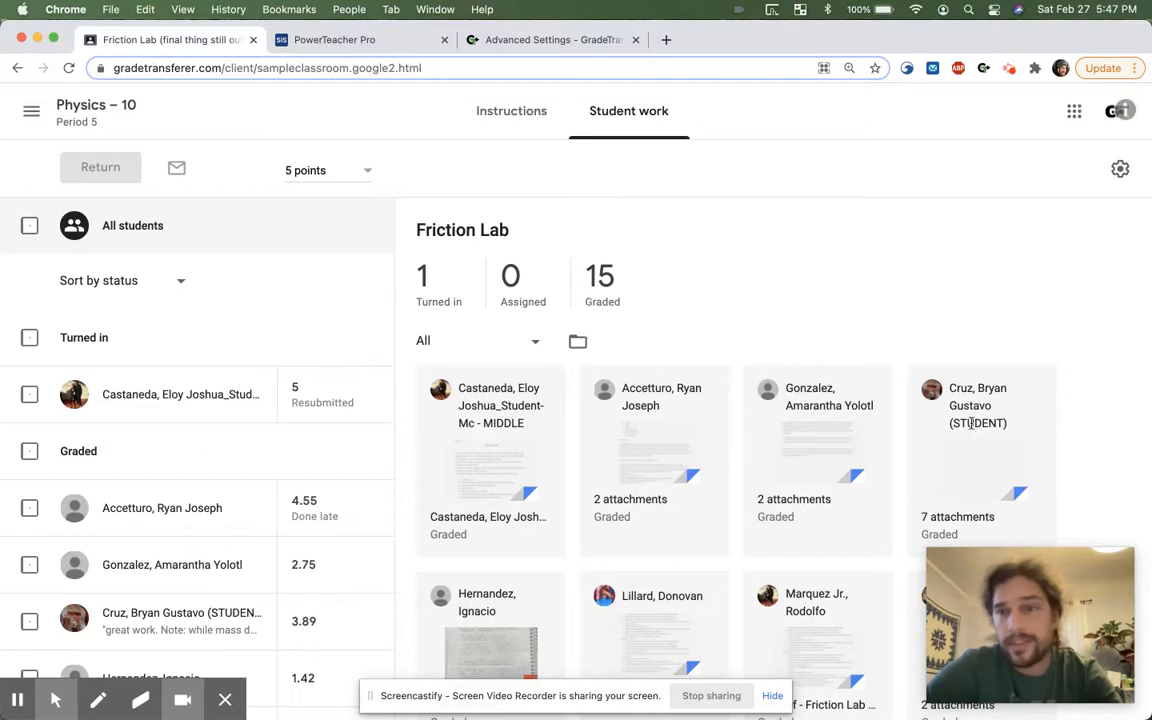
mouse_move(1008, 432)
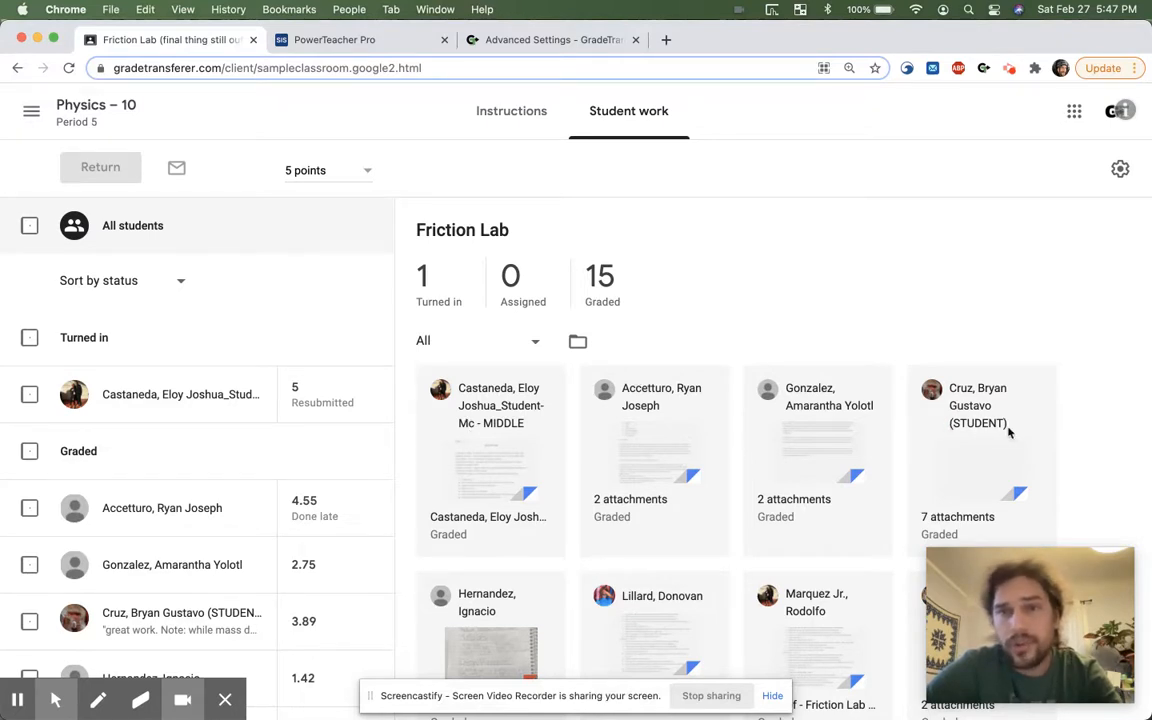
mouse_move(468, 396)
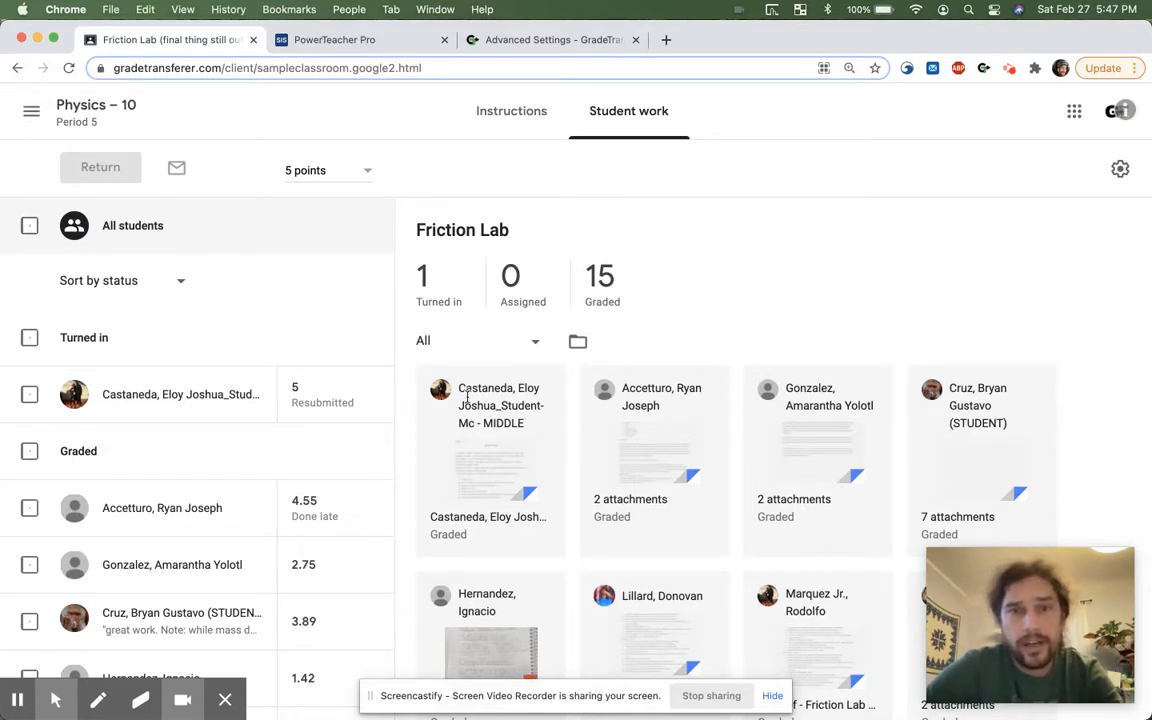
mouse_move(472, 438)
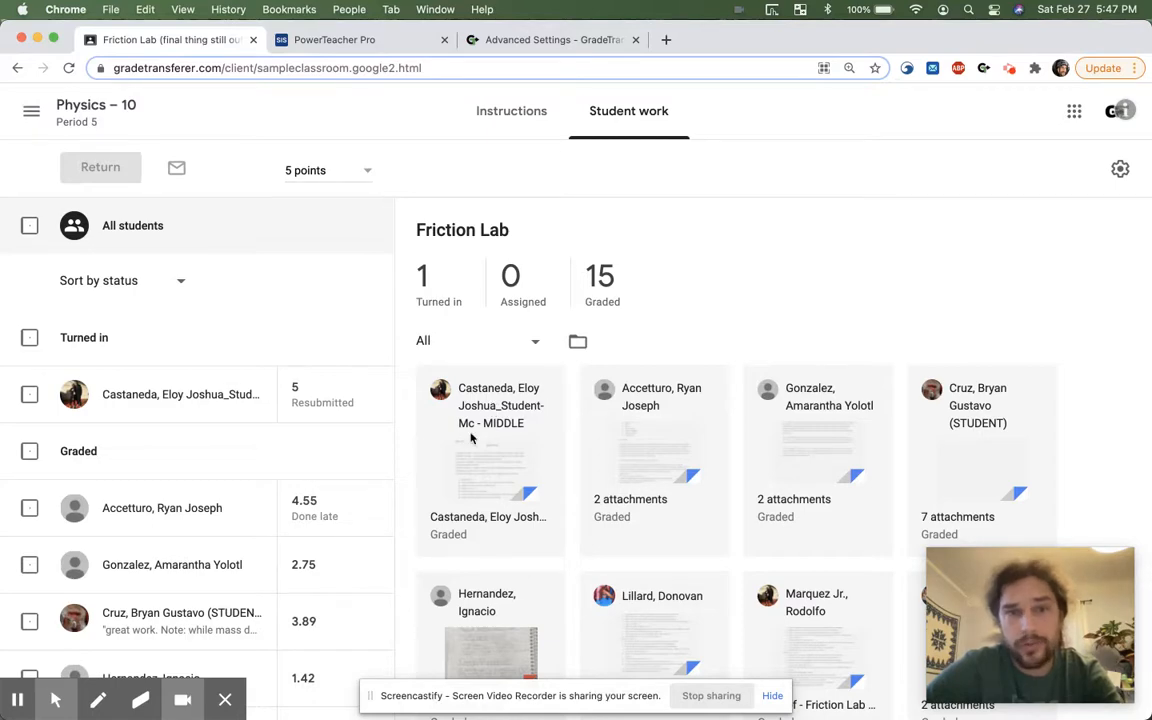
mouse_move(490, 450)
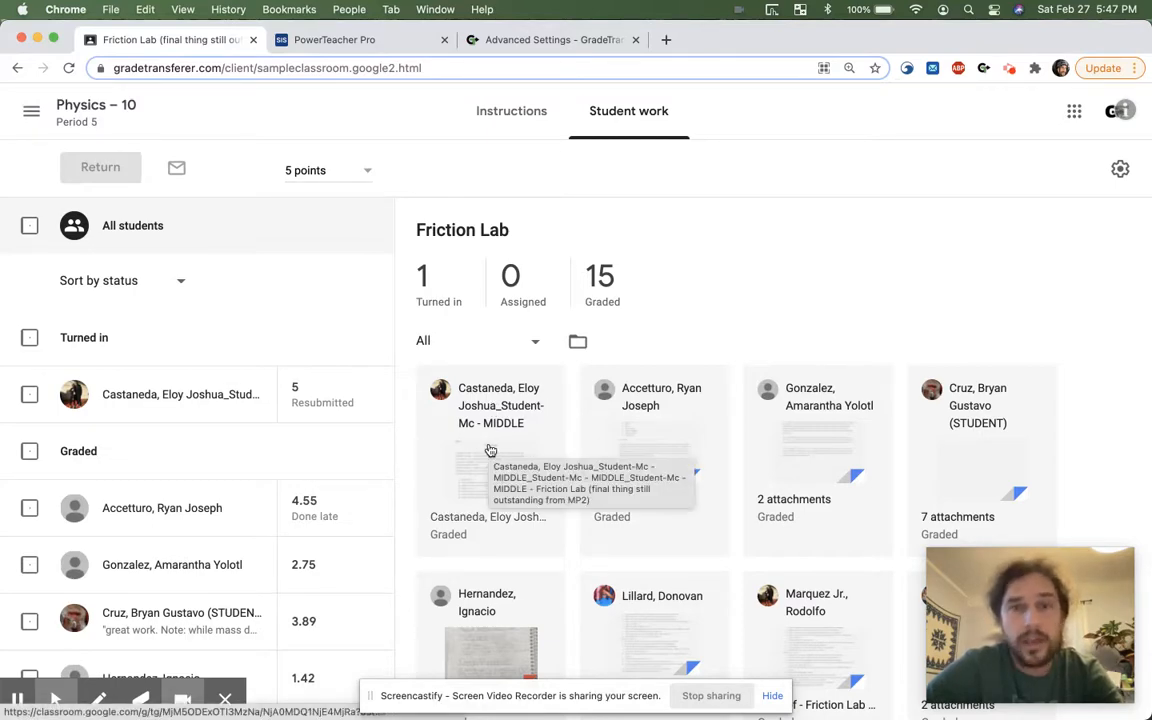
scroll("down", 3)
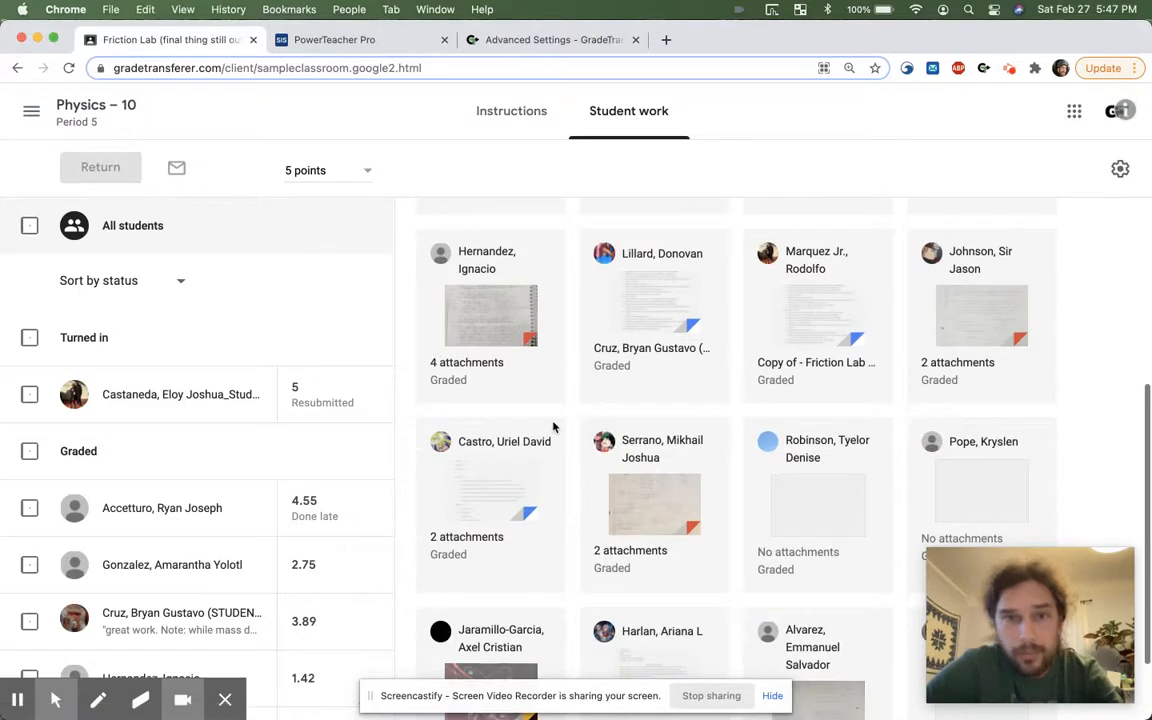
scroll("down", 3)
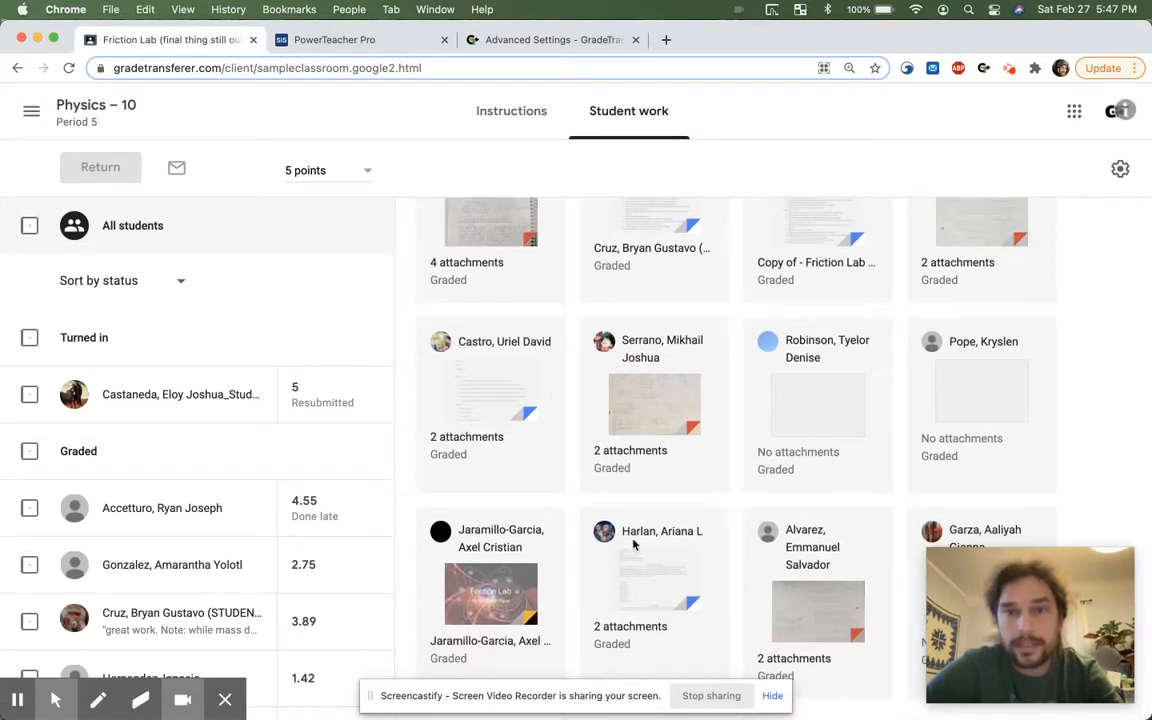
mouse_move(692, 532)
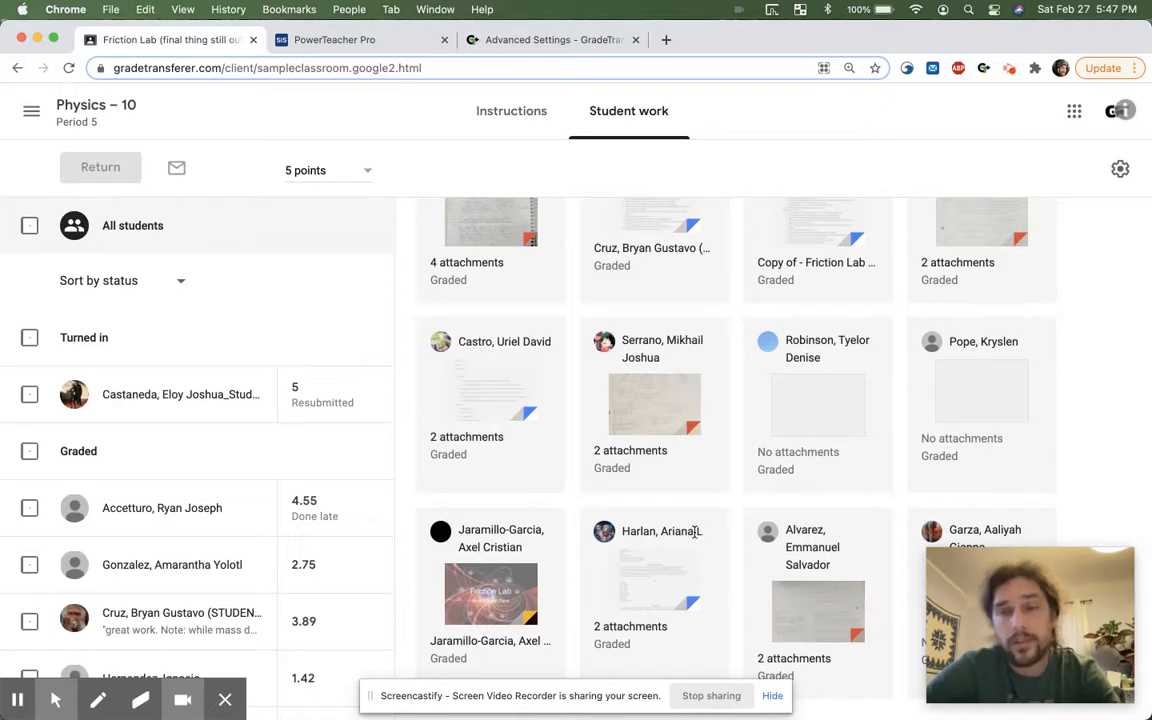
mouse_move(384, 144)
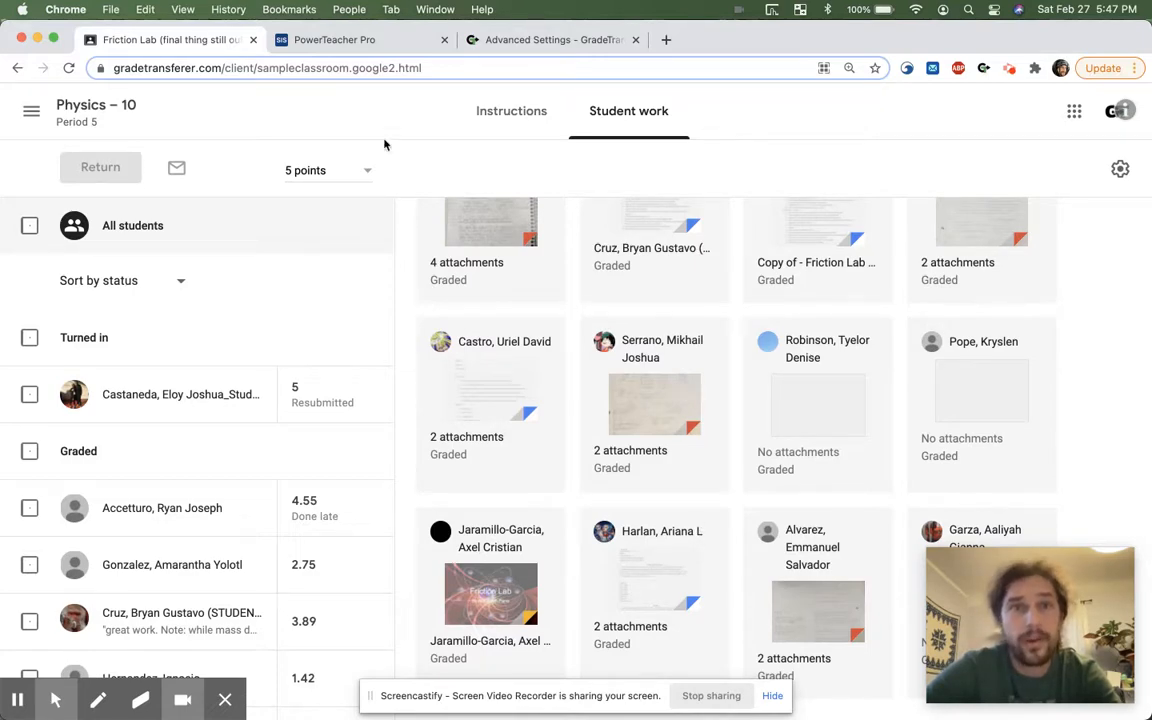
left_click(336, 40)
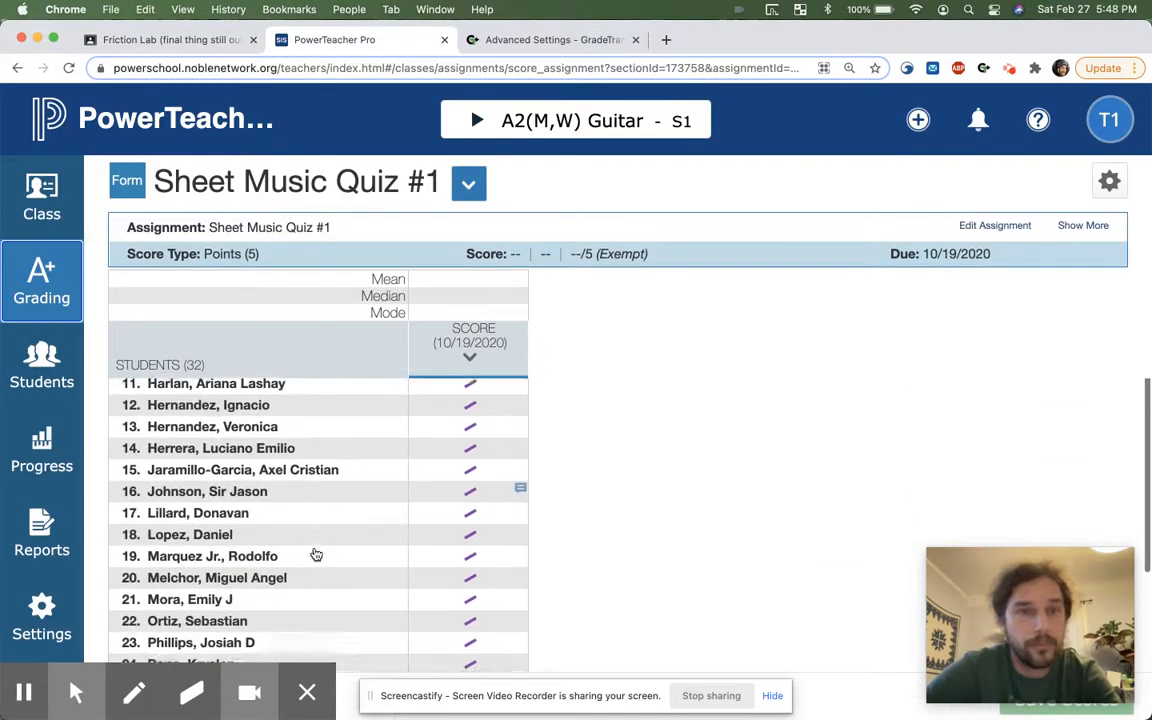
scroll("down", 3)
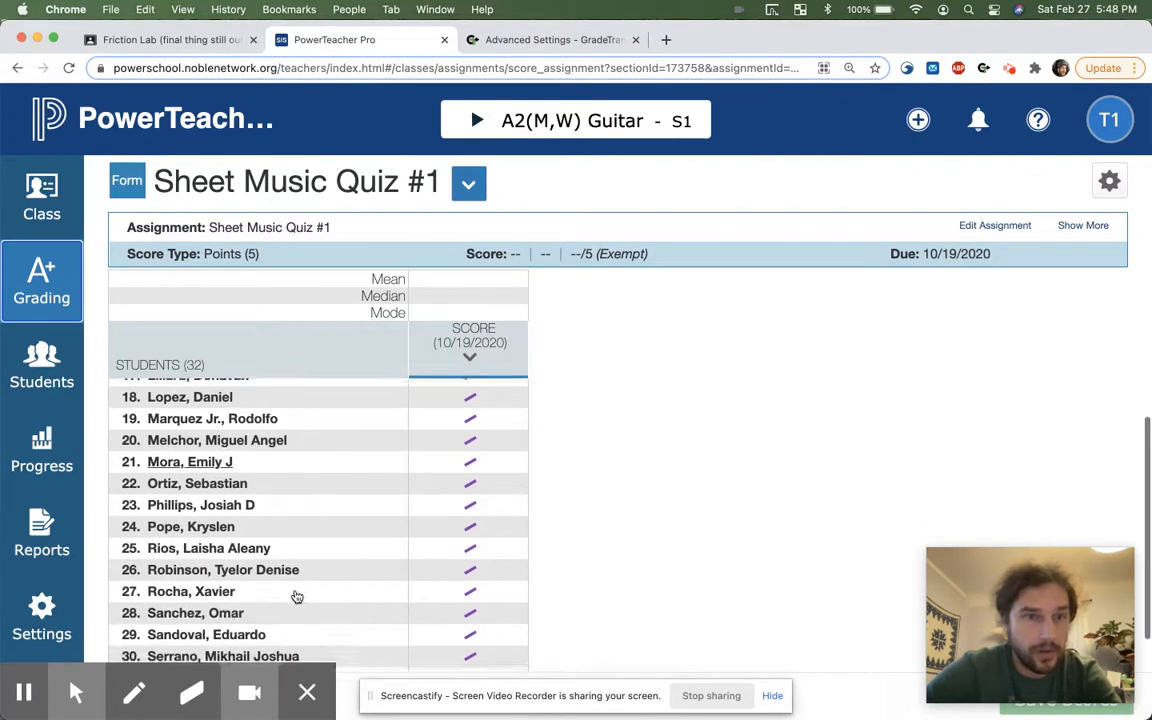
scroll("up", 3)
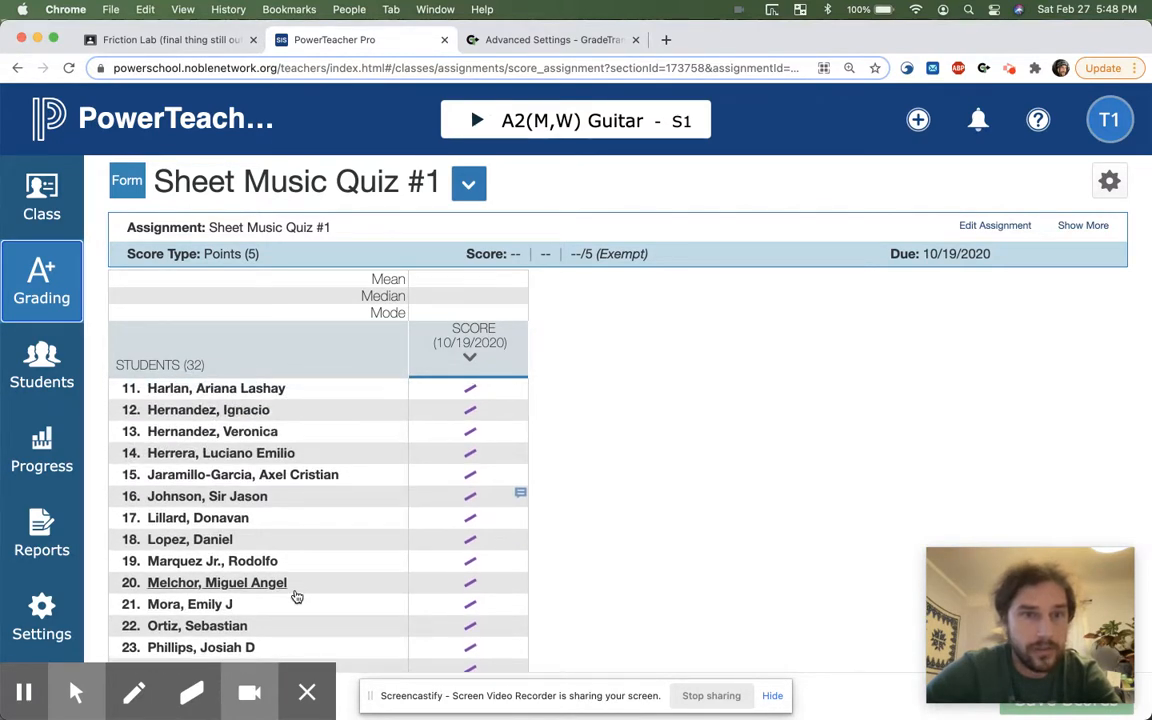
scroll("up", 3)
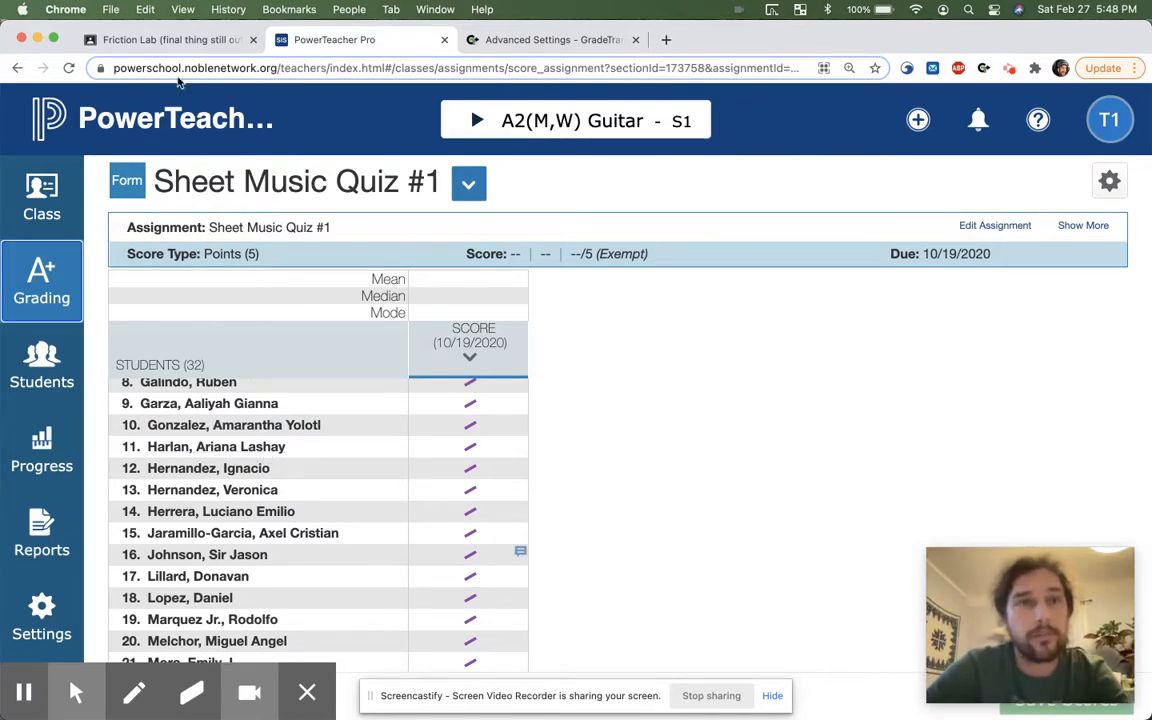
Step: Reopen Grade Transfer's Advanced Settings page at the Pattern Remover section
left_click(544, 40)
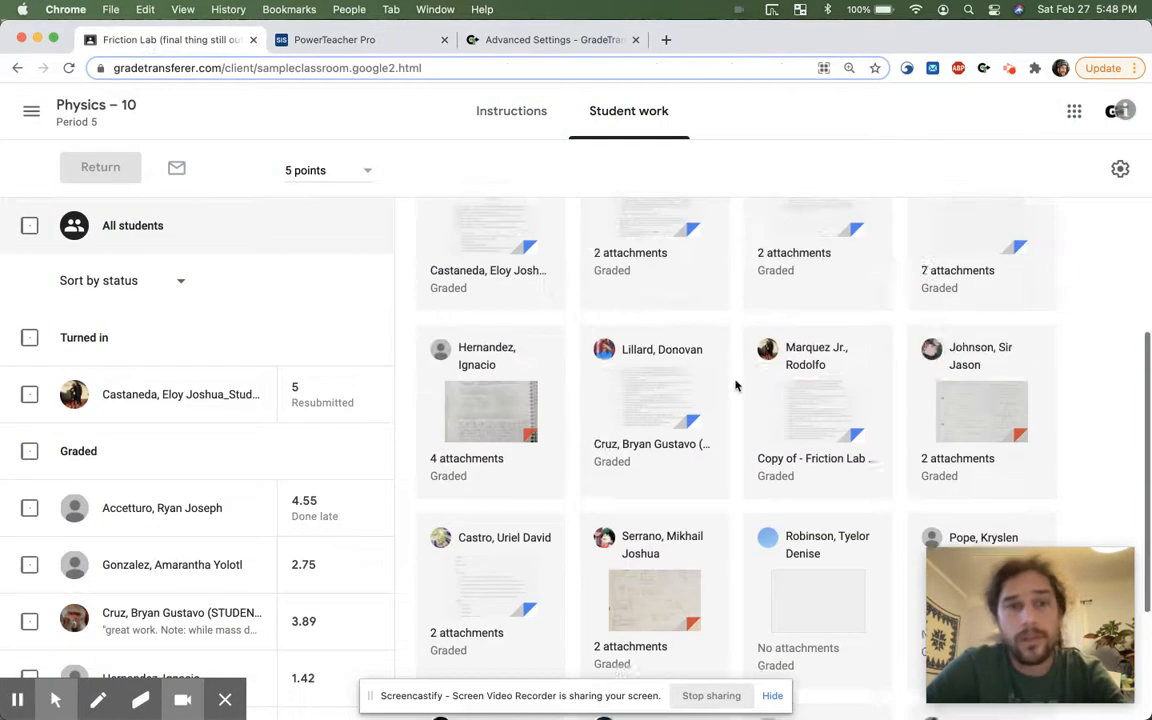
left_click(984, 68)
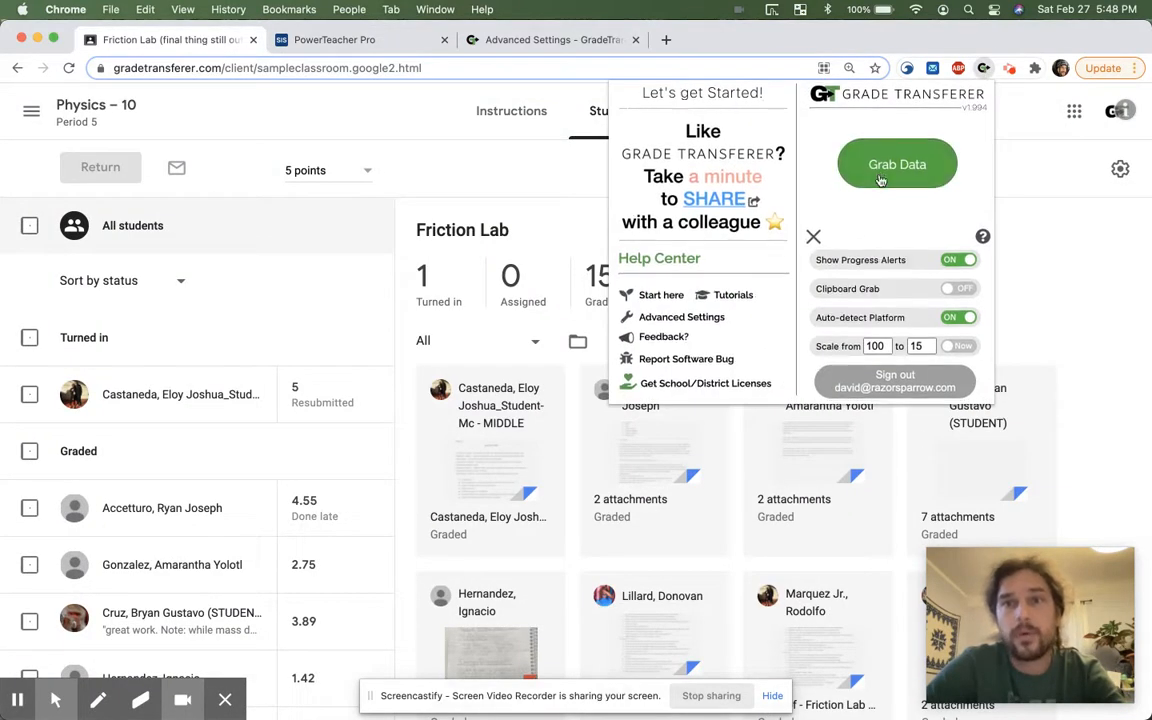
left_click(896, 164)
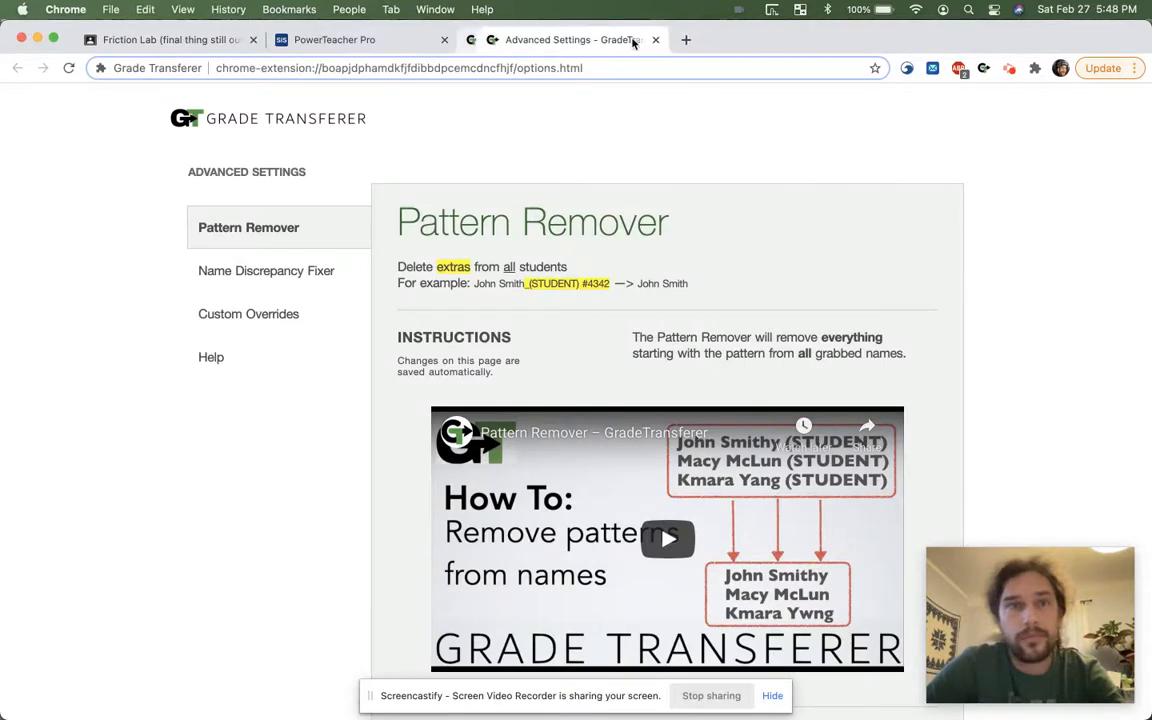
Step: Import the 16 grabbed names from the briefcase into the Individual Fixer
left_click(266, 270)
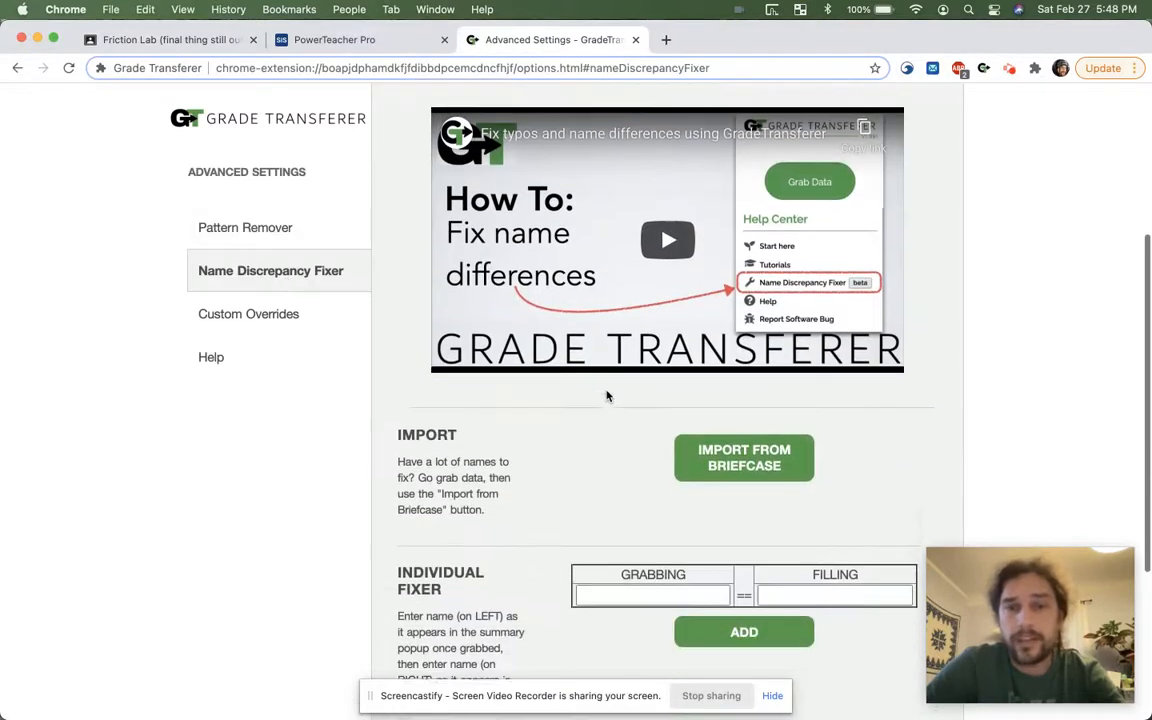
scroll("down", 3)
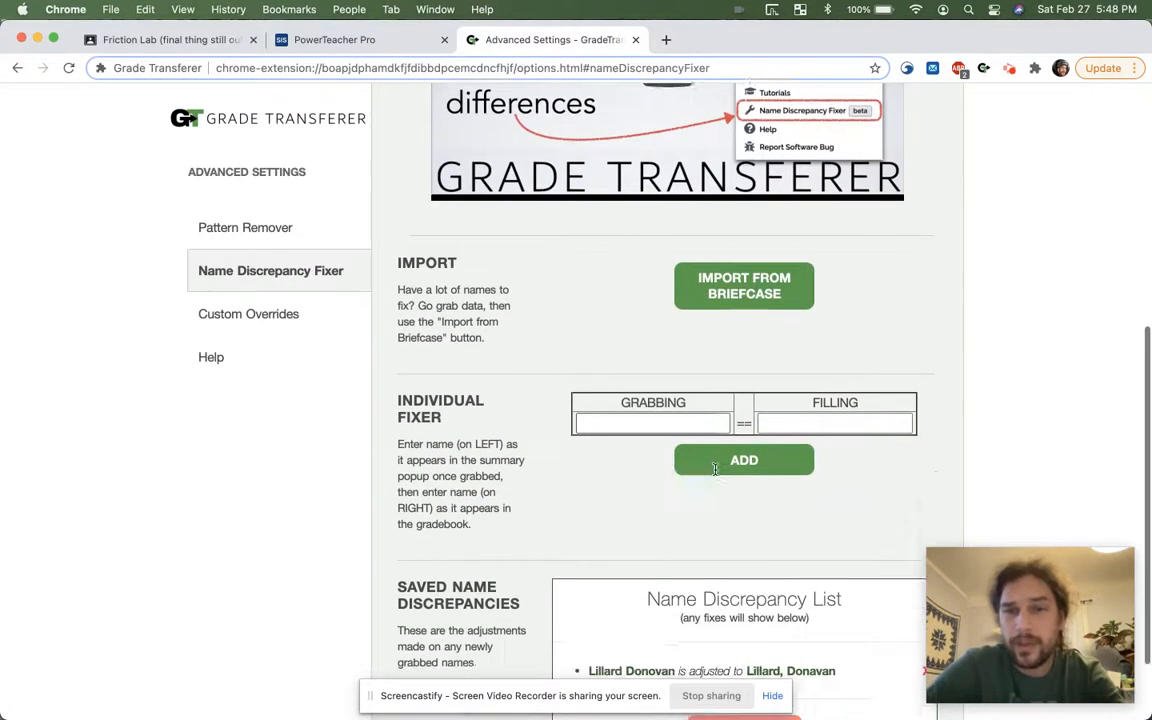
scroll("down", 3)
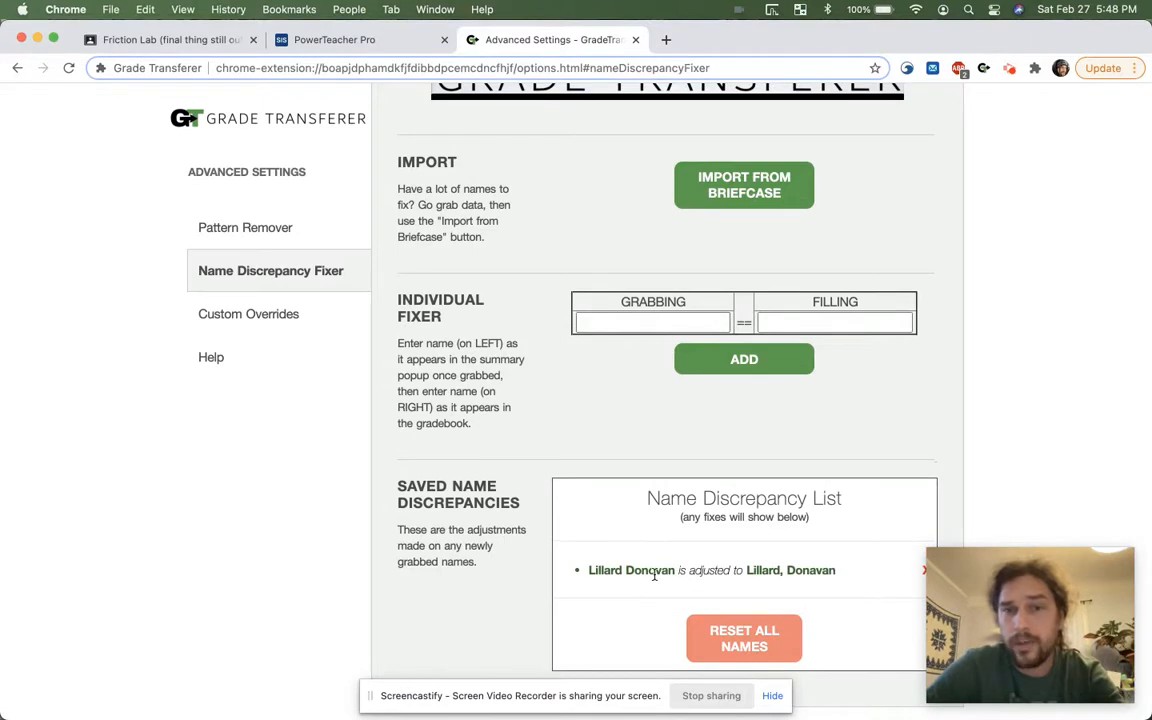
mouse_move(740, 390)
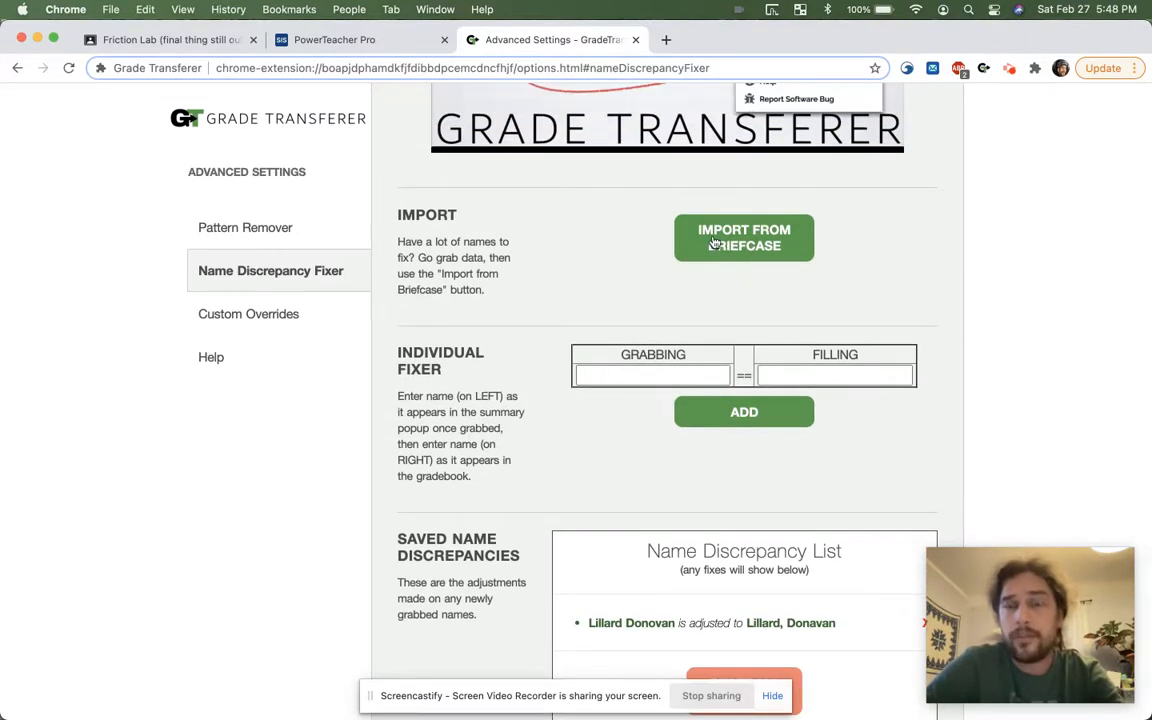
left_click(744, 236)
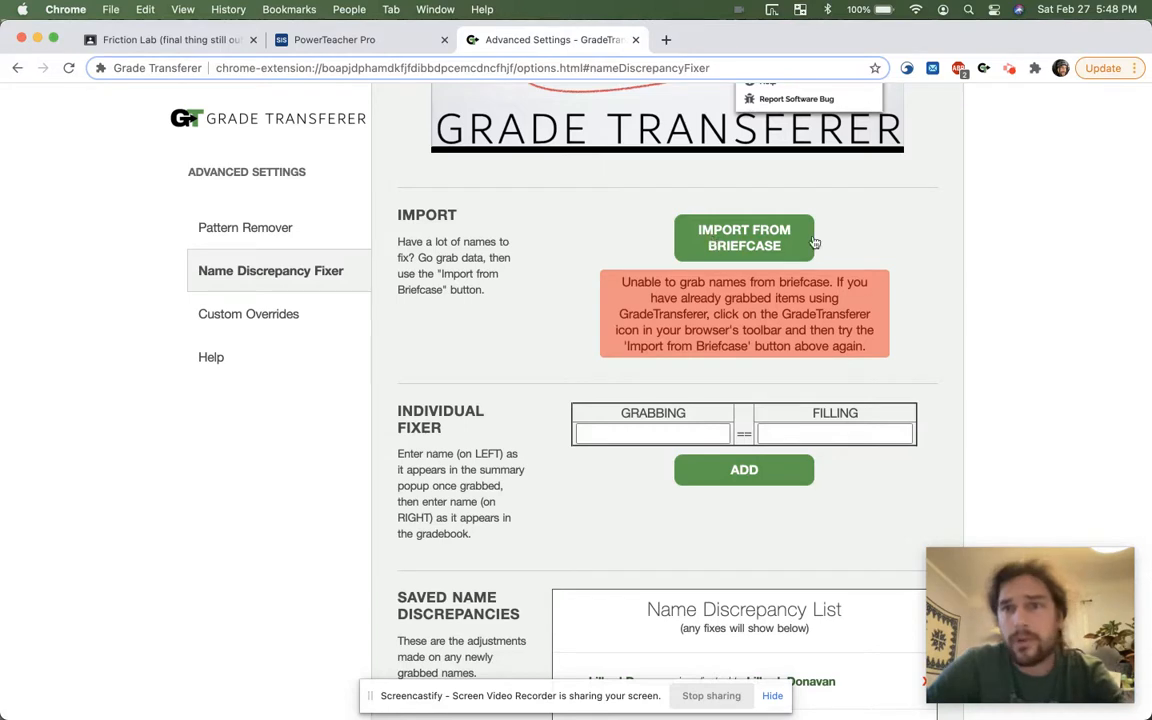
left_click(984, 68)
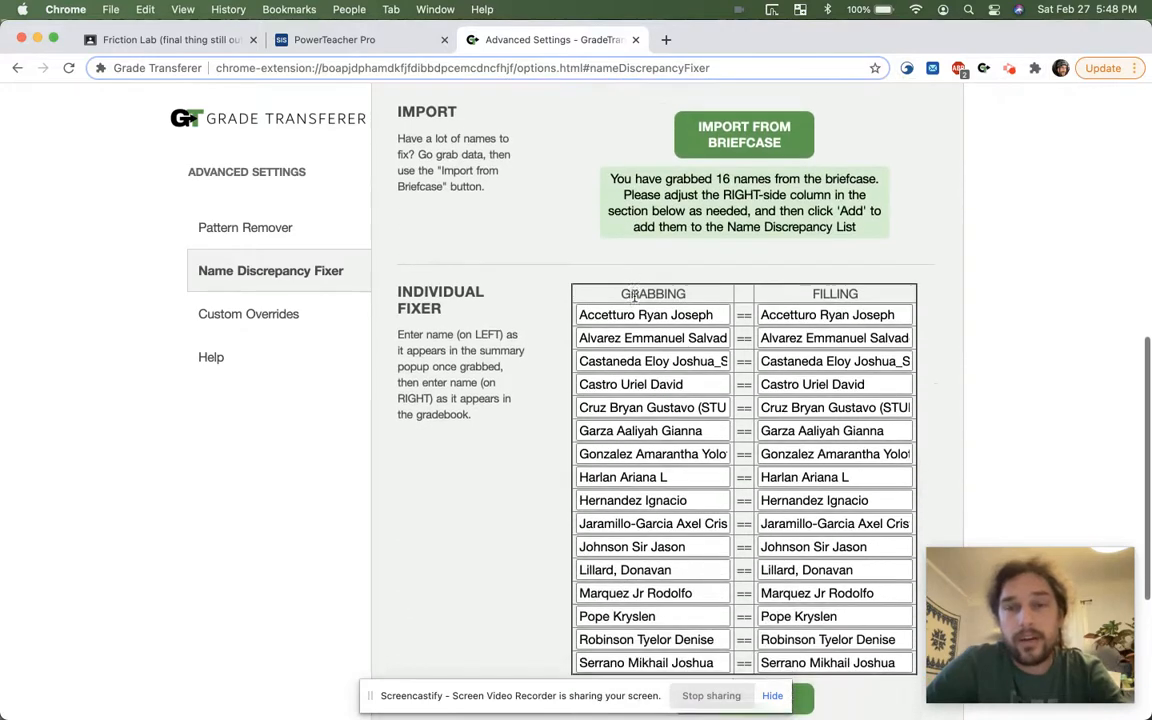
scroll("down", 3)
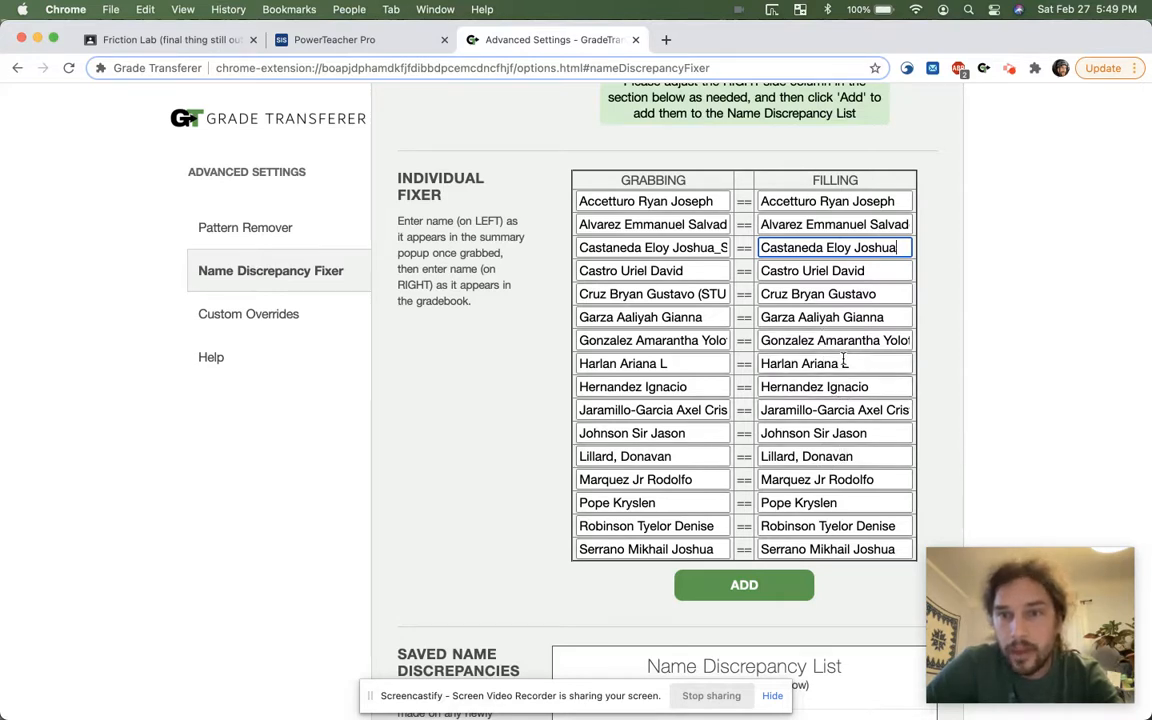
left_click(834, 364)
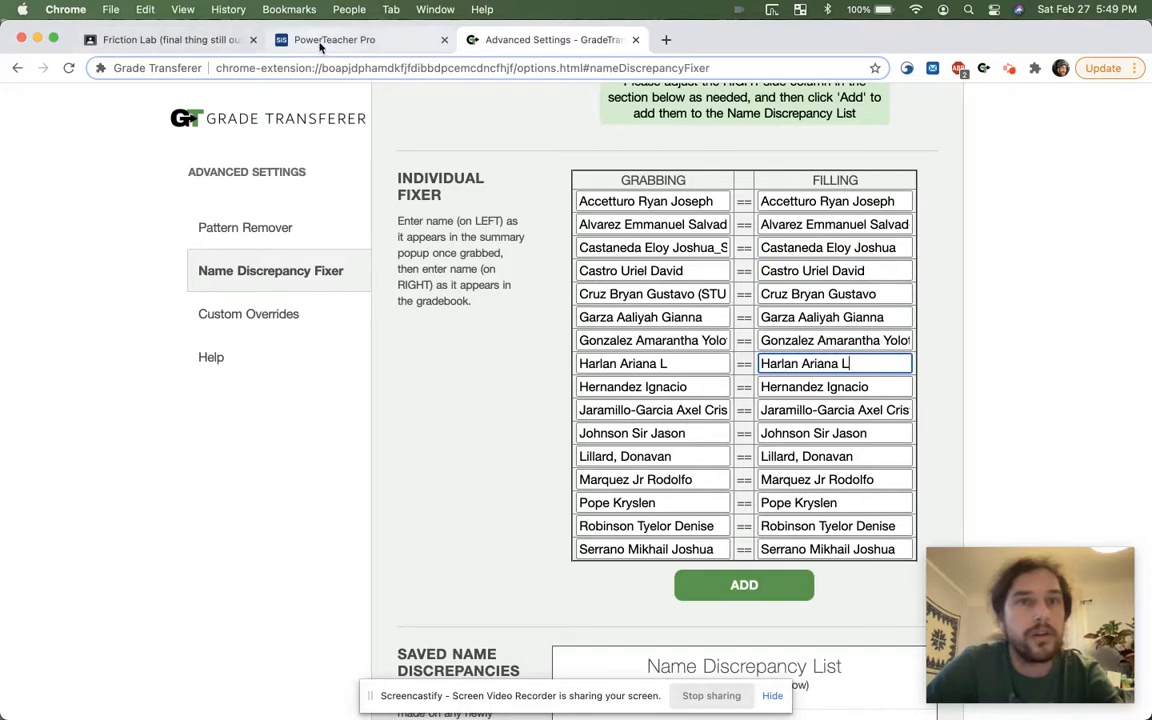
left_click(336, 40)
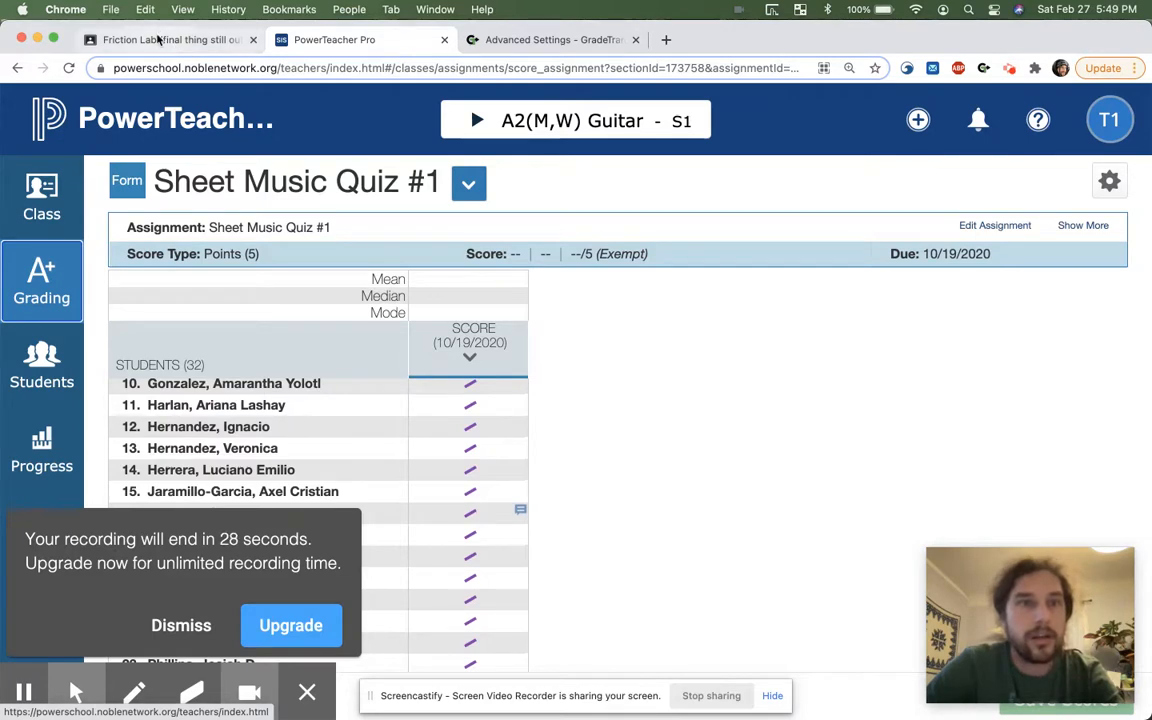
left_click(550, 40)
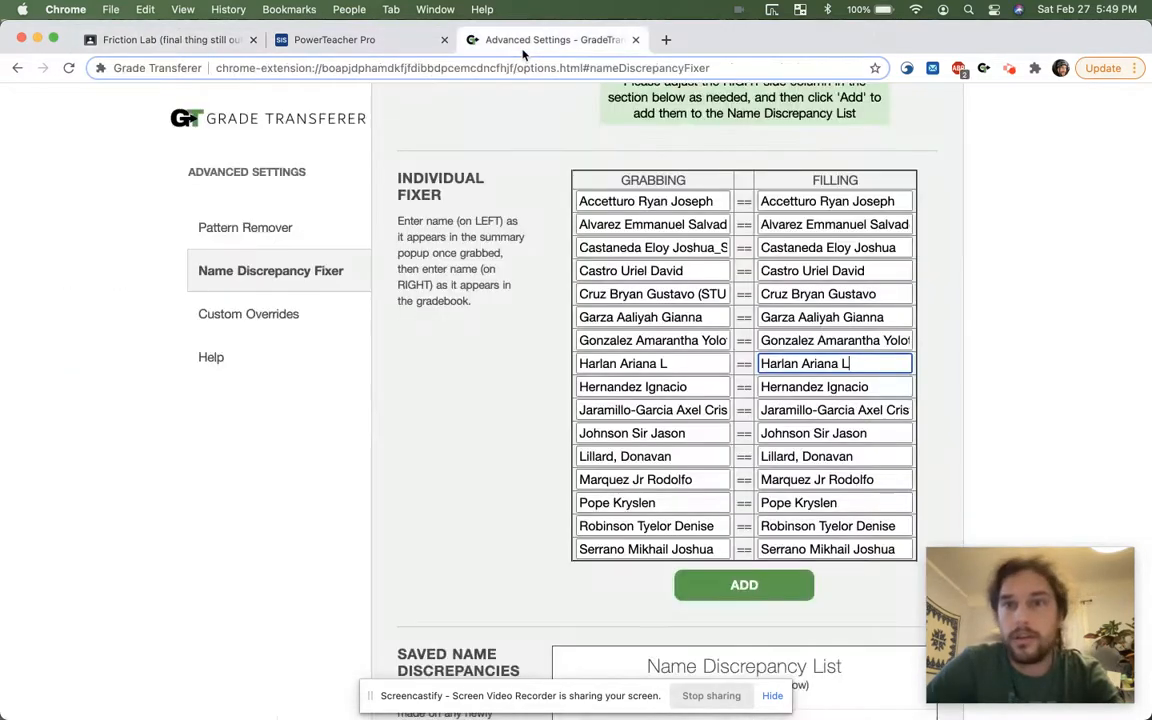
type("ashay")
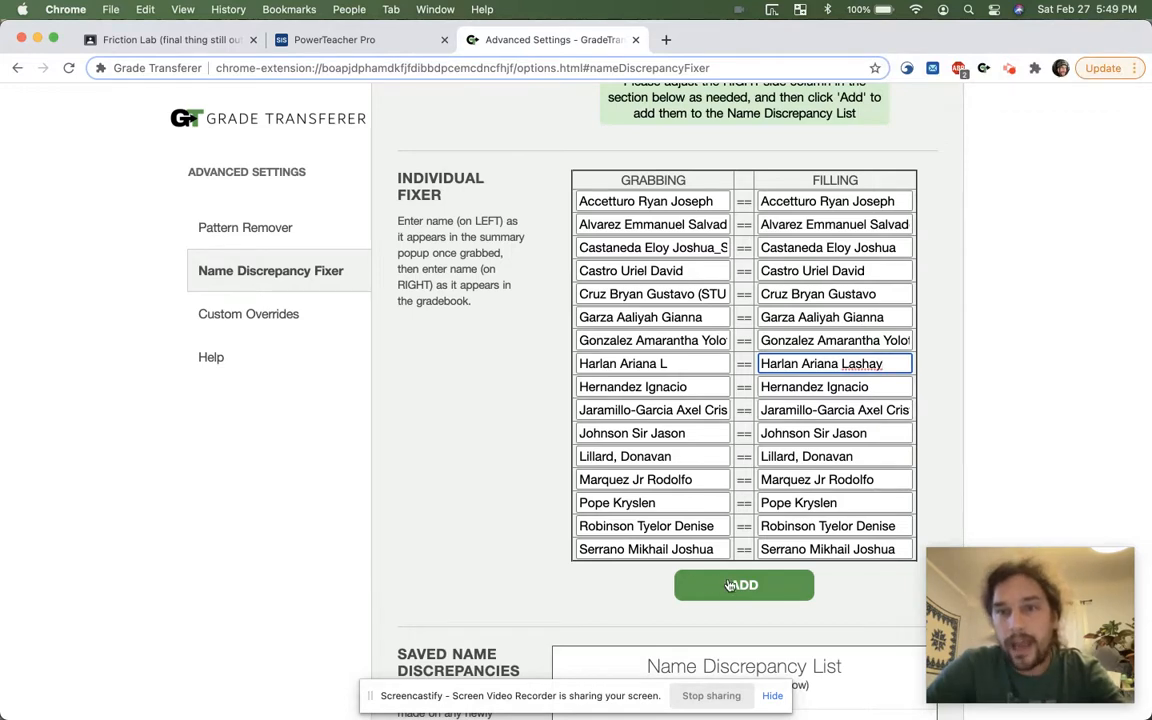
mouse_move(704, 600)
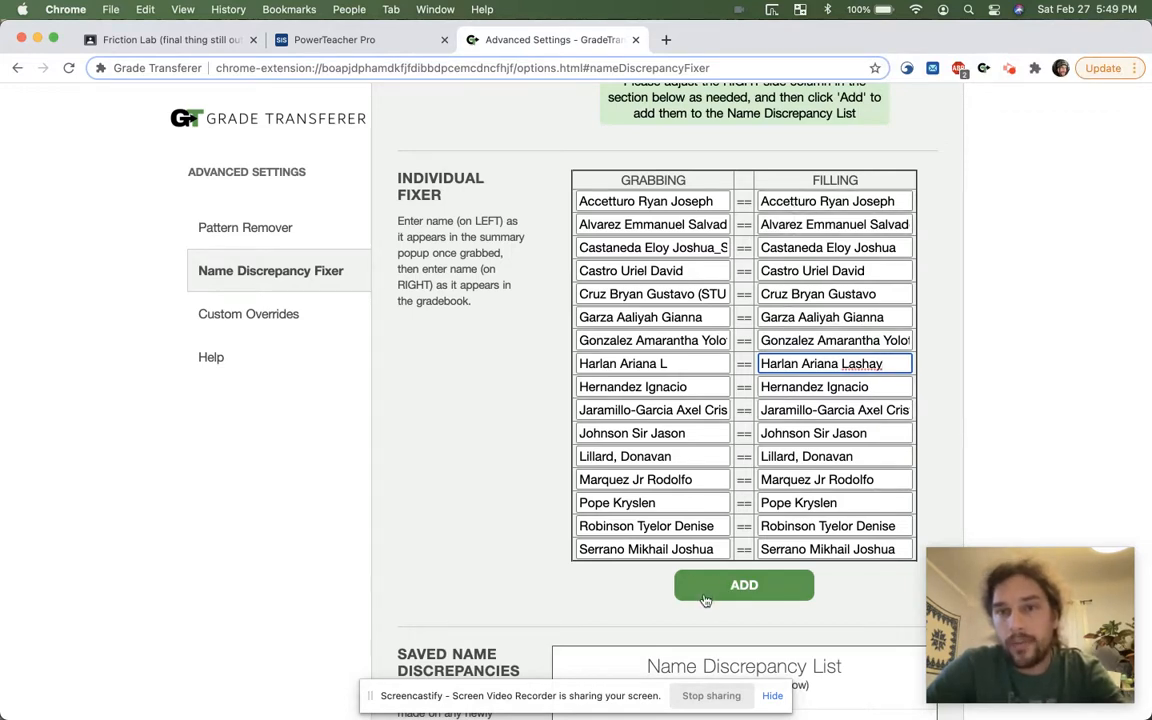
left_click(744, 584)
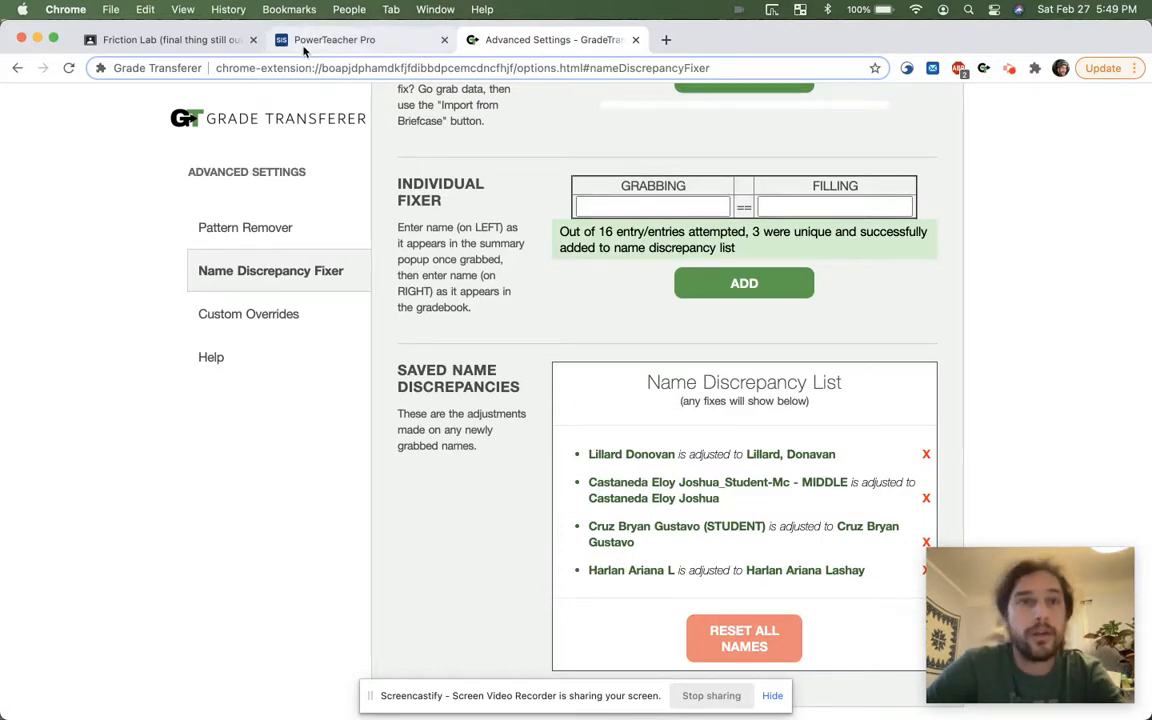
Step: Return to PowerTeacher Pro and start score entry at the first Sheet Music Quiz #1 student
left_click(170, 40)
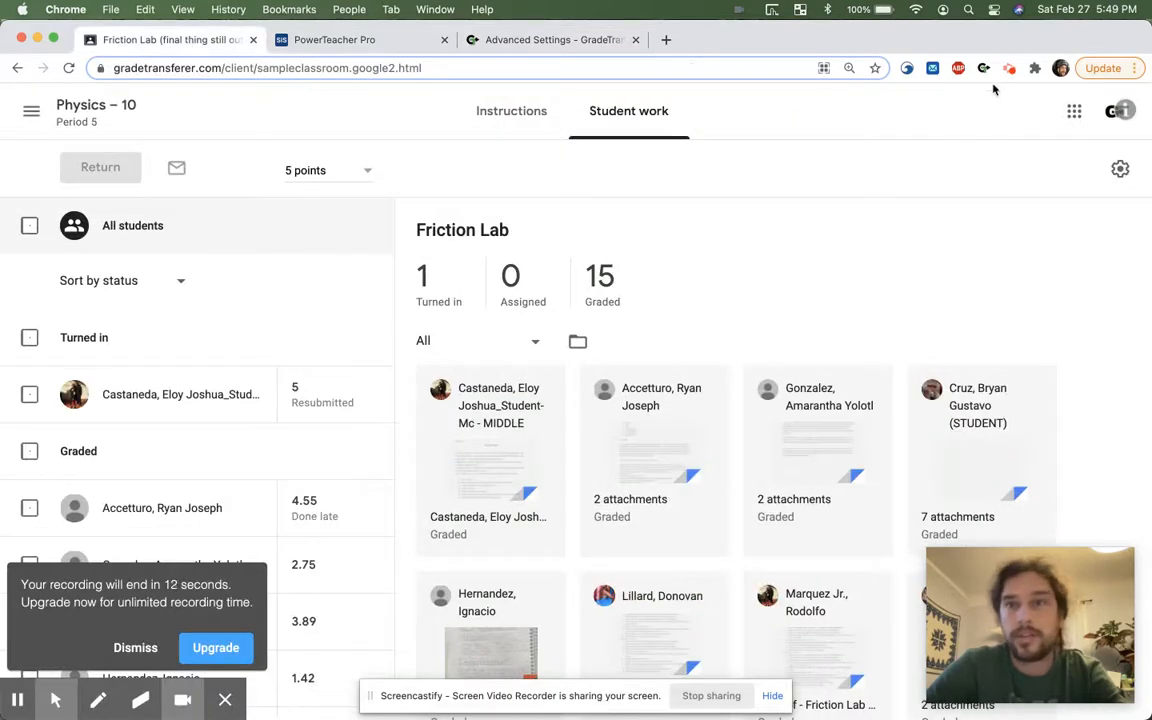
left_click(984, 68)
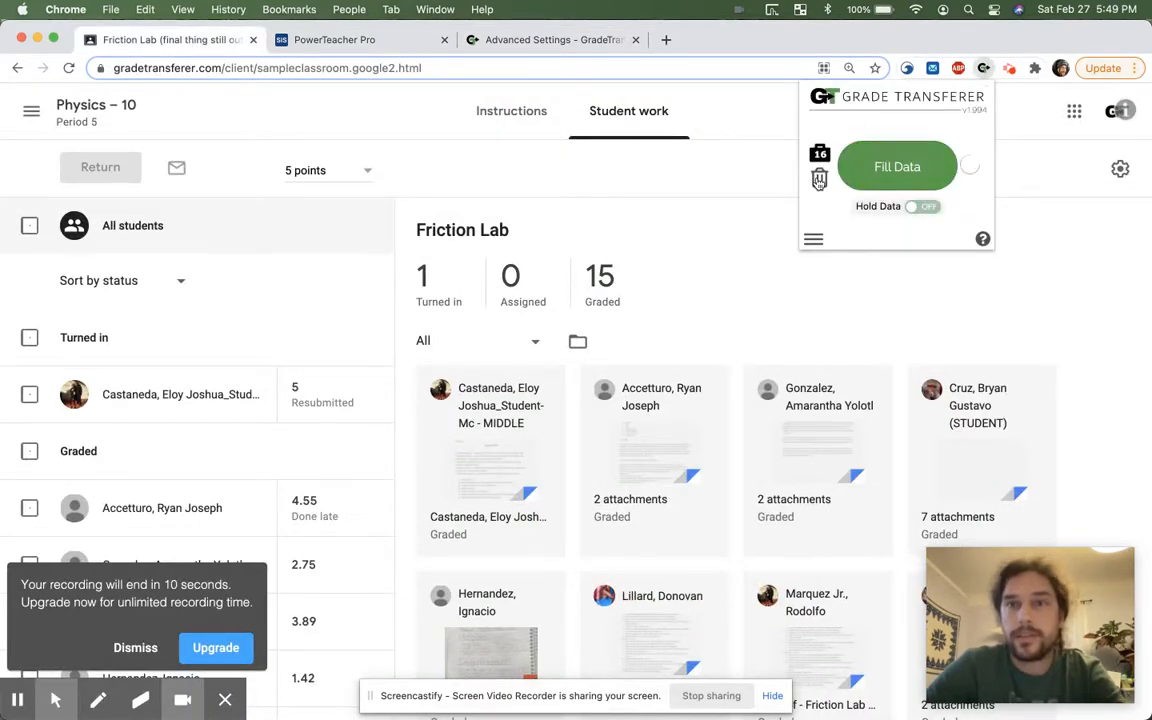
left_click(896, 166)
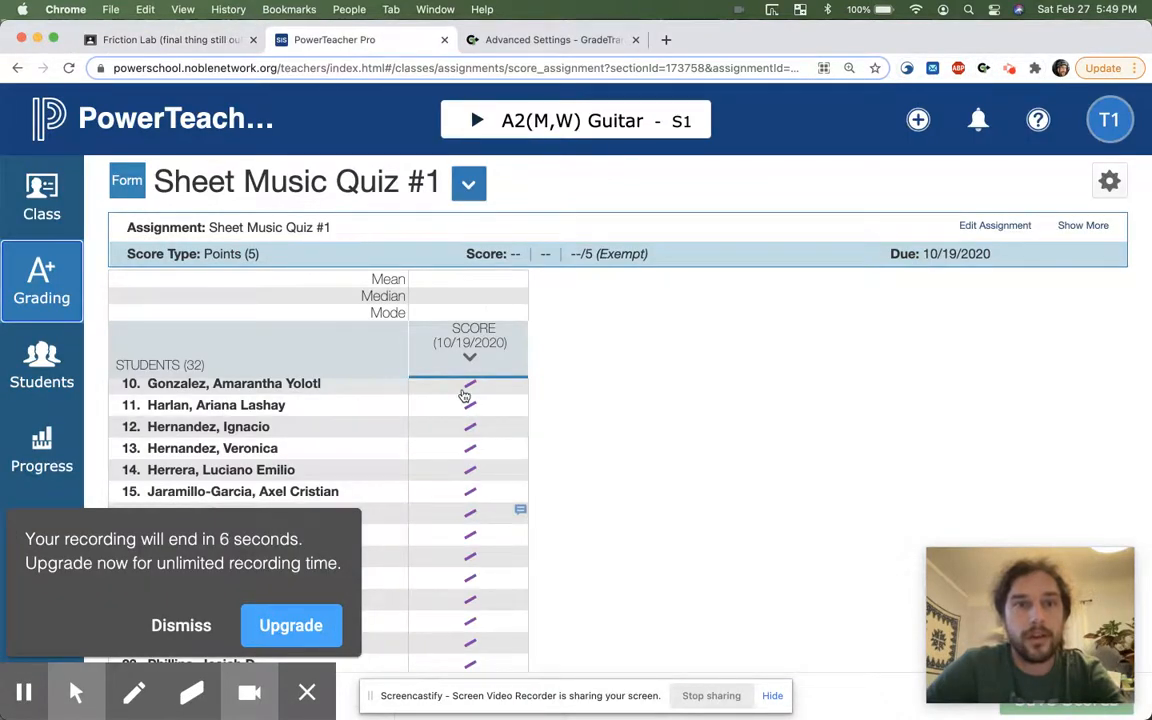
left_click(470, 384)
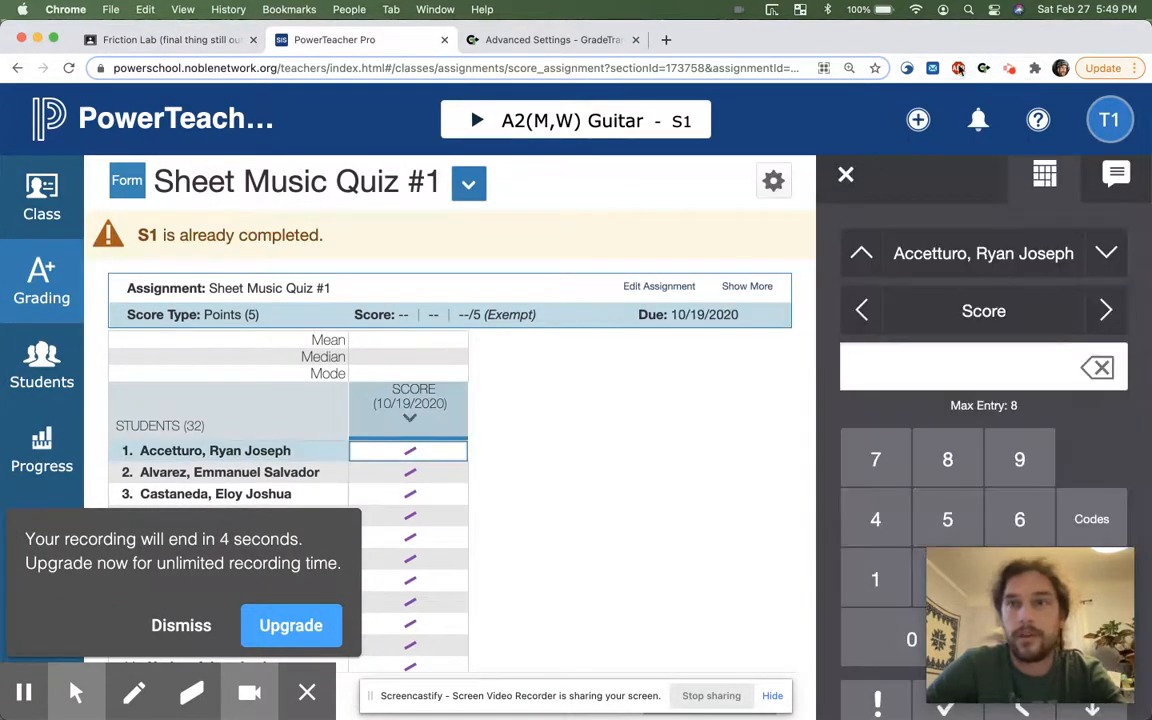